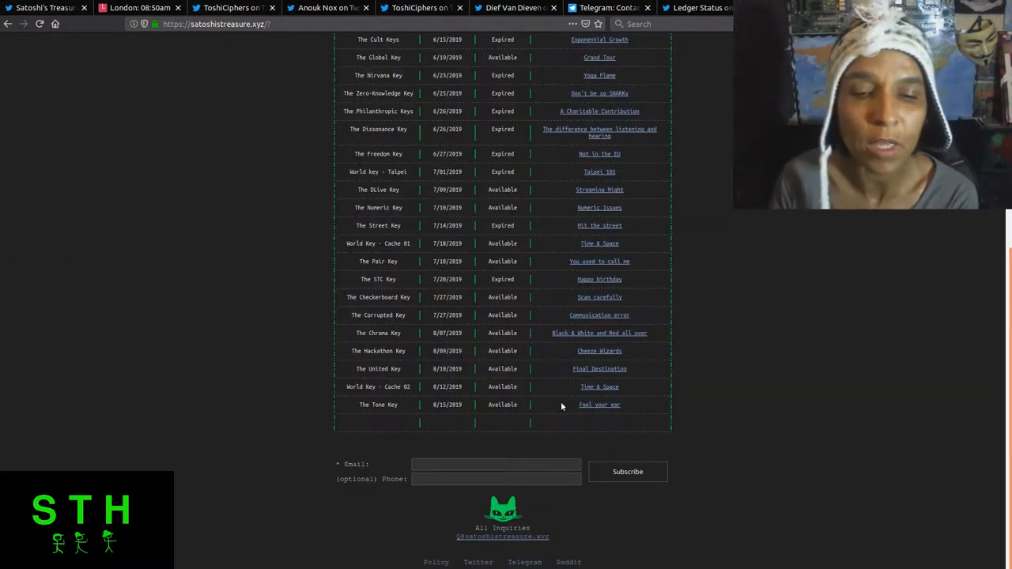
{"action": "mouse_move", "coordinate": [635, 405]}
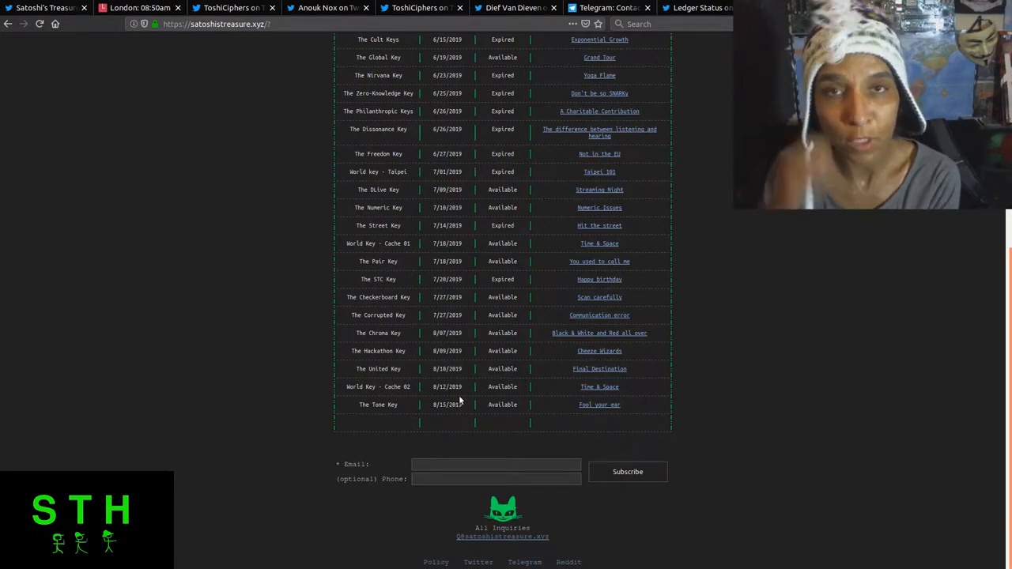
{"action": "mouse_move", "coordinate": [452, 417]}
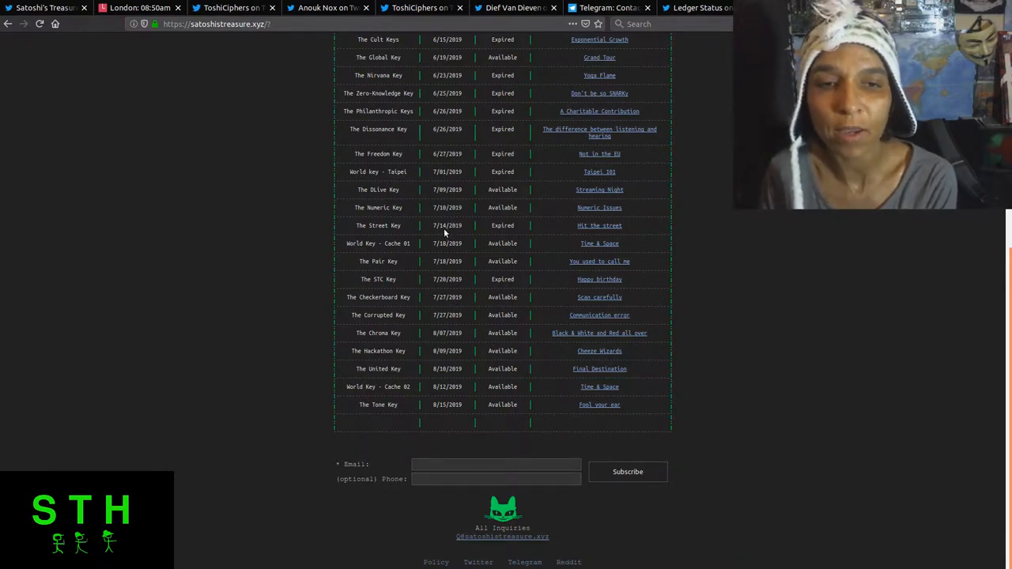
{"action": "mouse_move", "coordinate": [619, 228]}
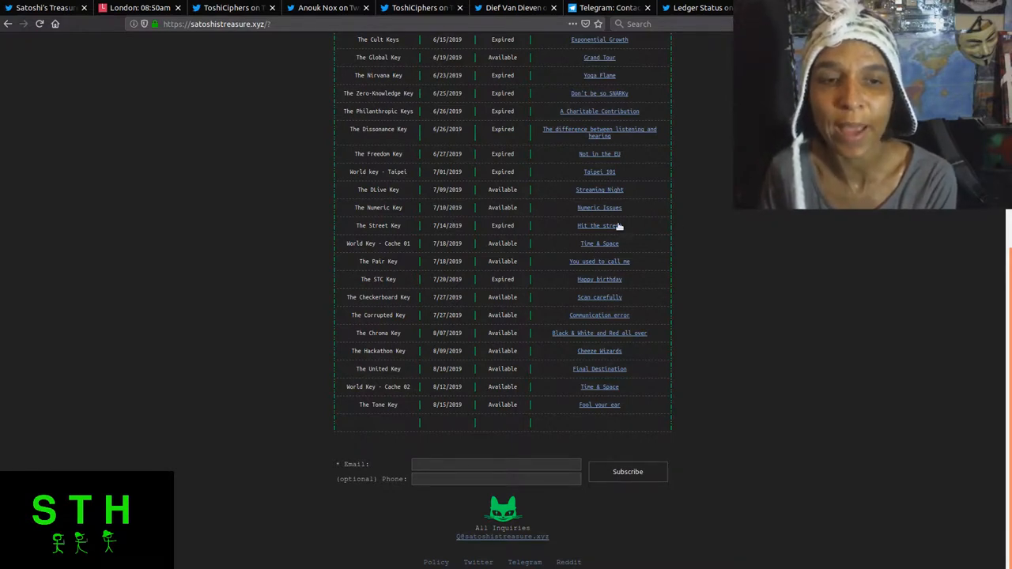
Review the Hit the street, You used to call me and Happy Birthday clue pages from the keys table.
{"action": "left_click", "coordinate": [597, 224]}
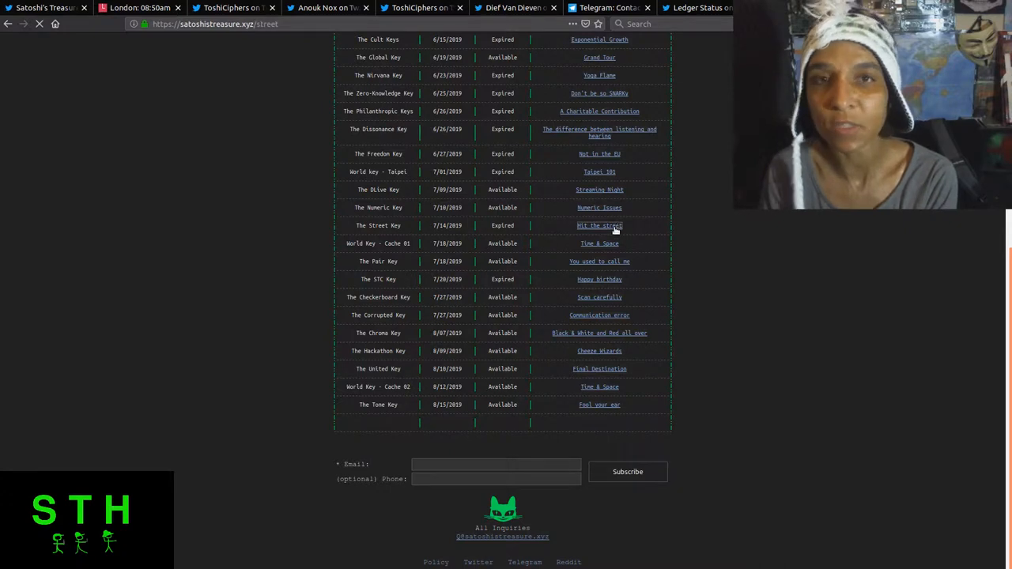
{"action": "left_click", "coordinate": [599, 225]}
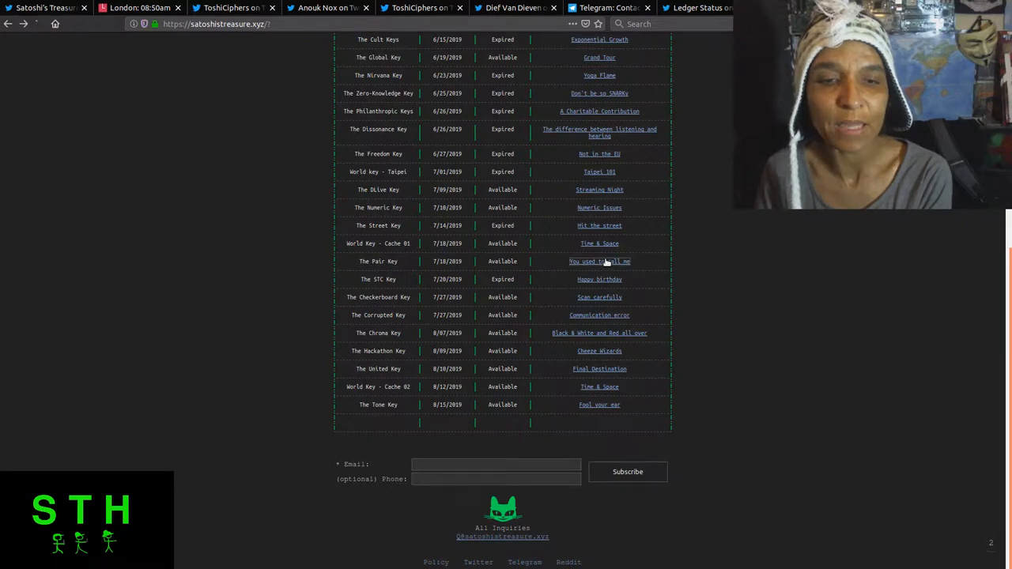
{"action": "left_click", "coordinate": [597, 261]}
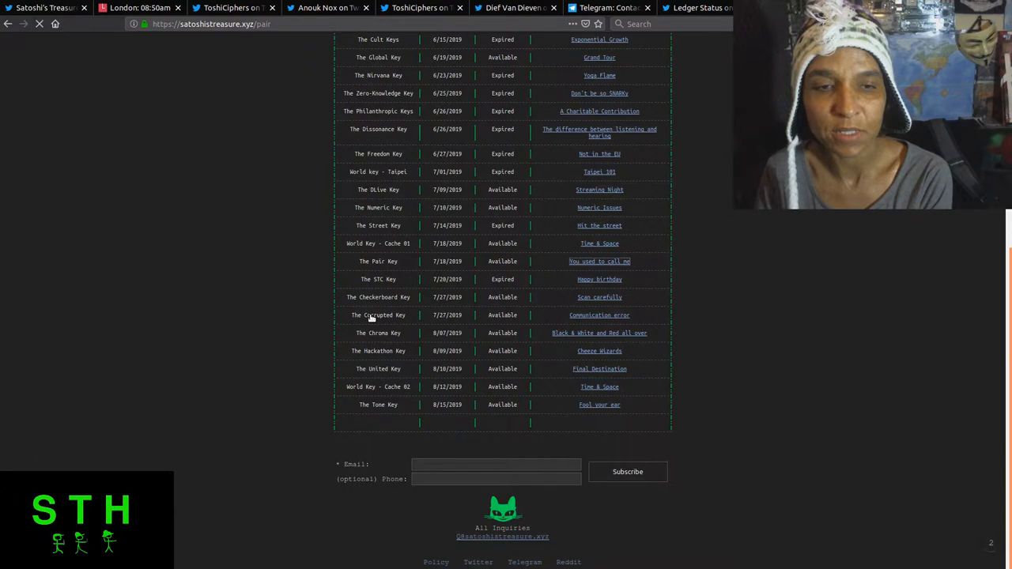
{"action": "left_click", "coordinate": [597, 261]}
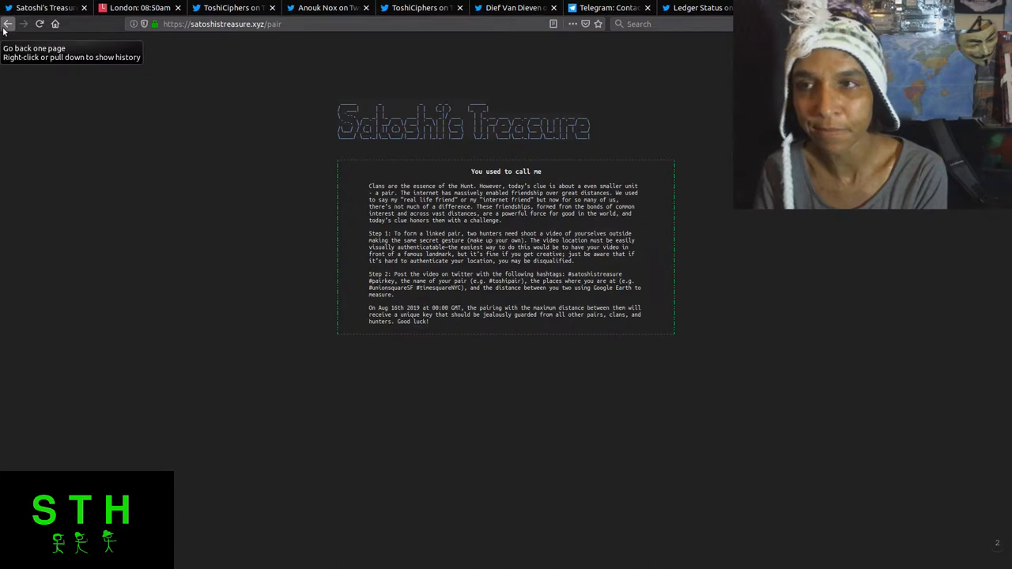
{"action": "left_click", "coordinate": [8, 23]}
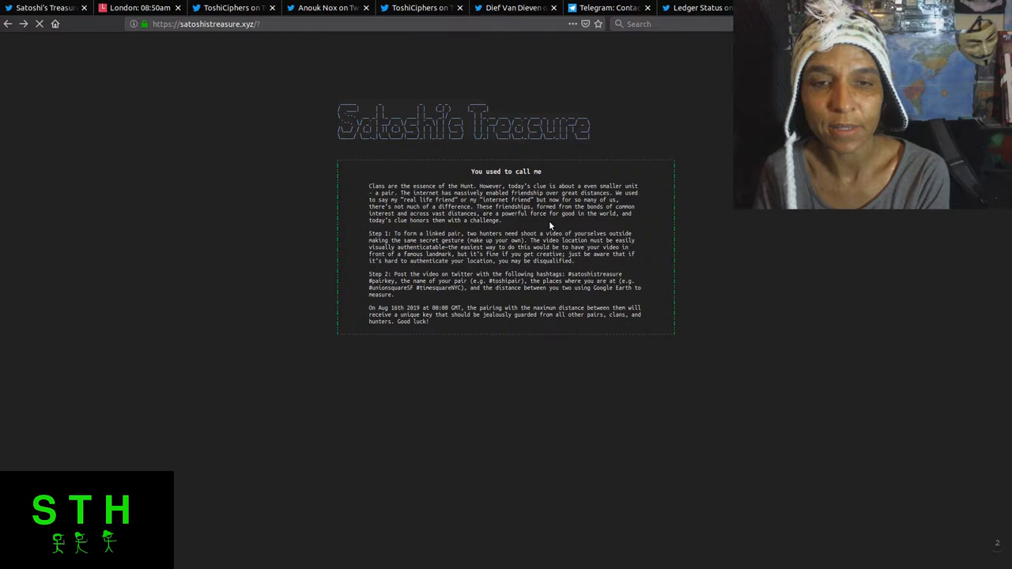
{"action": "scroll", "scroll_direction": "down", "scroll_amount": 3}
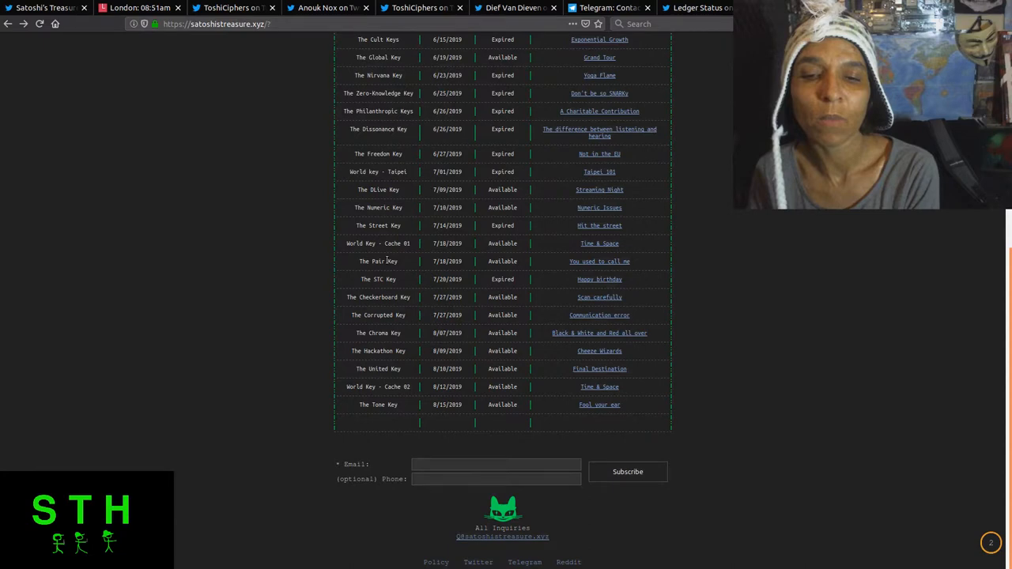
{"action": "mouse_move", "coordinate": [378, 239]}
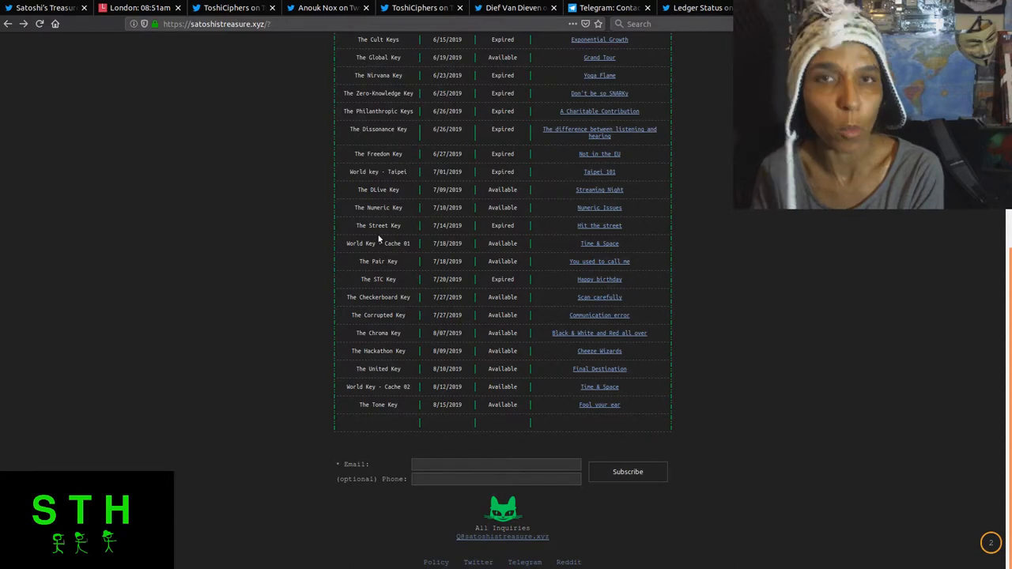
{"action": "mouse_move", "coordinate": [595, 278]}
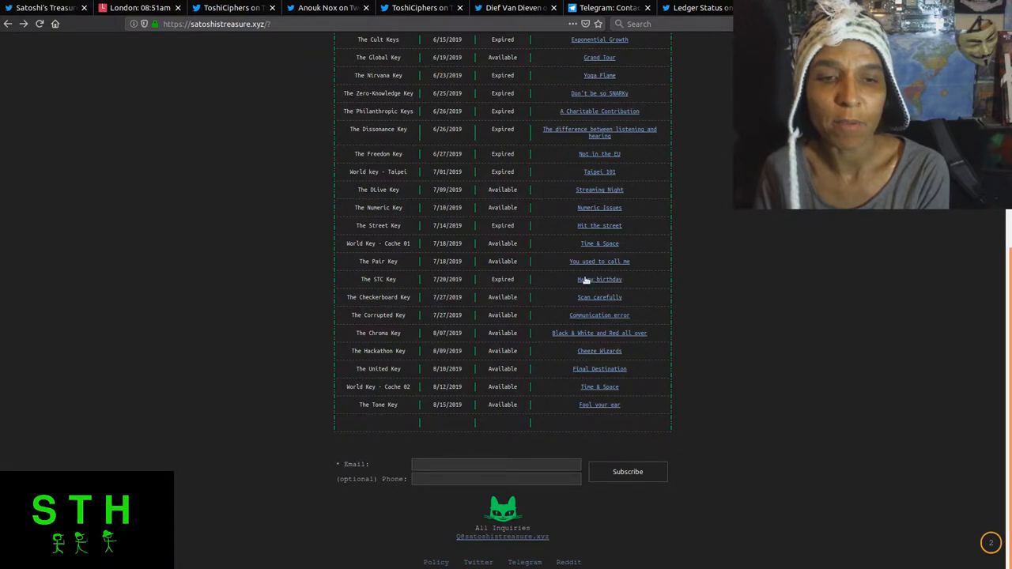
{"action": "left_click", "coordinate": [597, 278]}
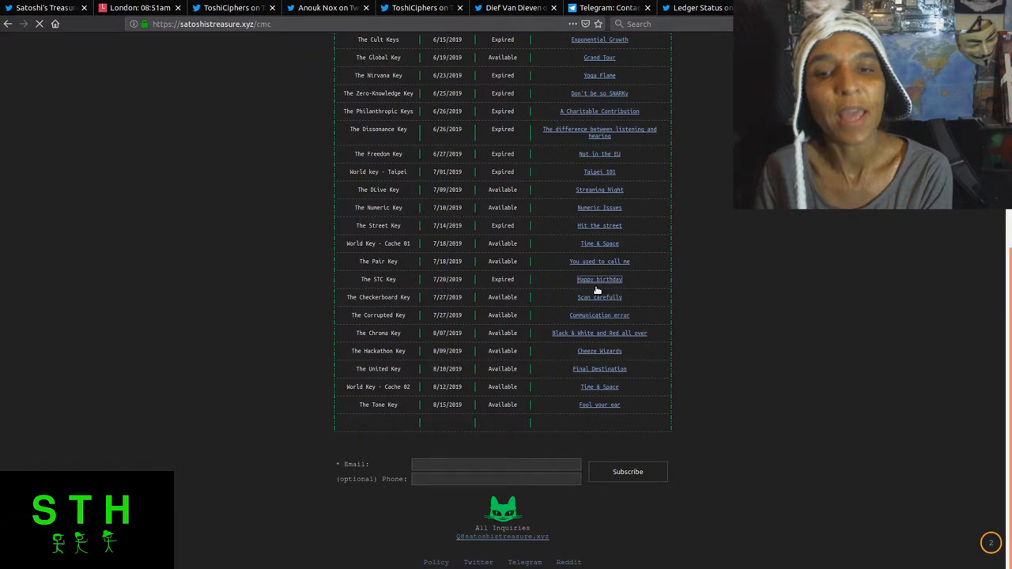
{"action": "left_click", "coordinate": [599, 279]}
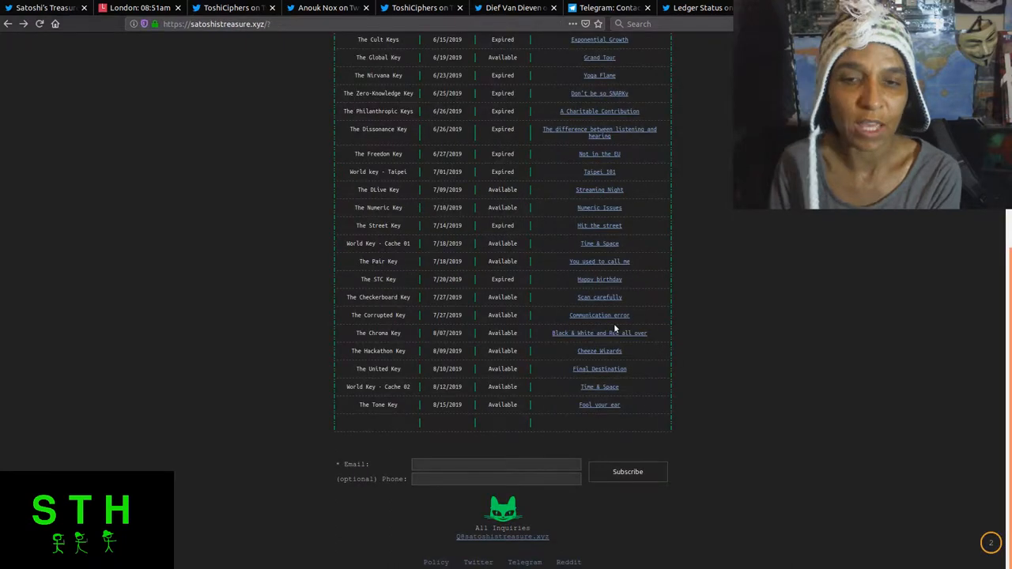
{"action": "mouse_move", "coordinate": [435, 296]}
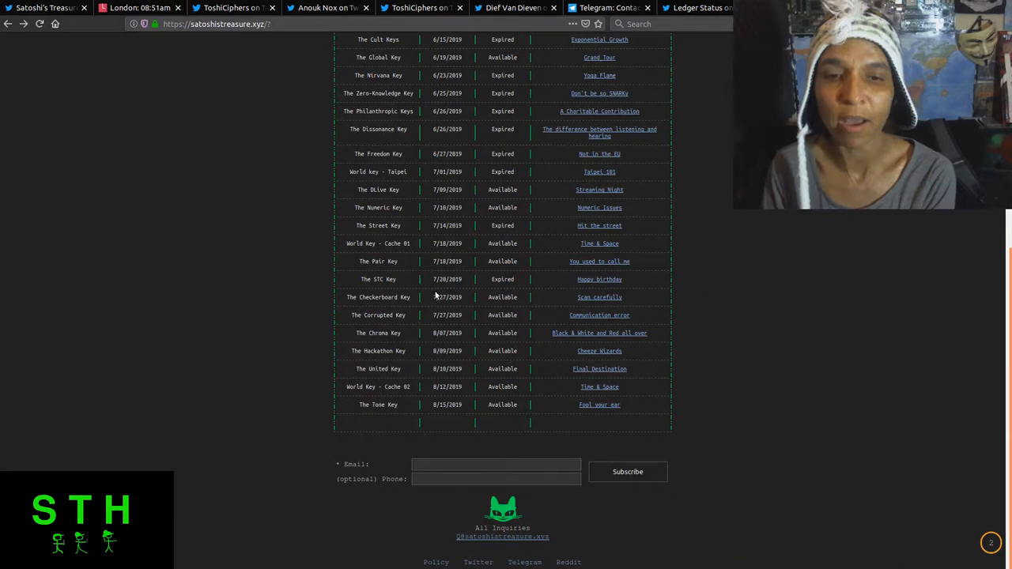
{"action": "mouse_move", "coordinate": [488, 284]}
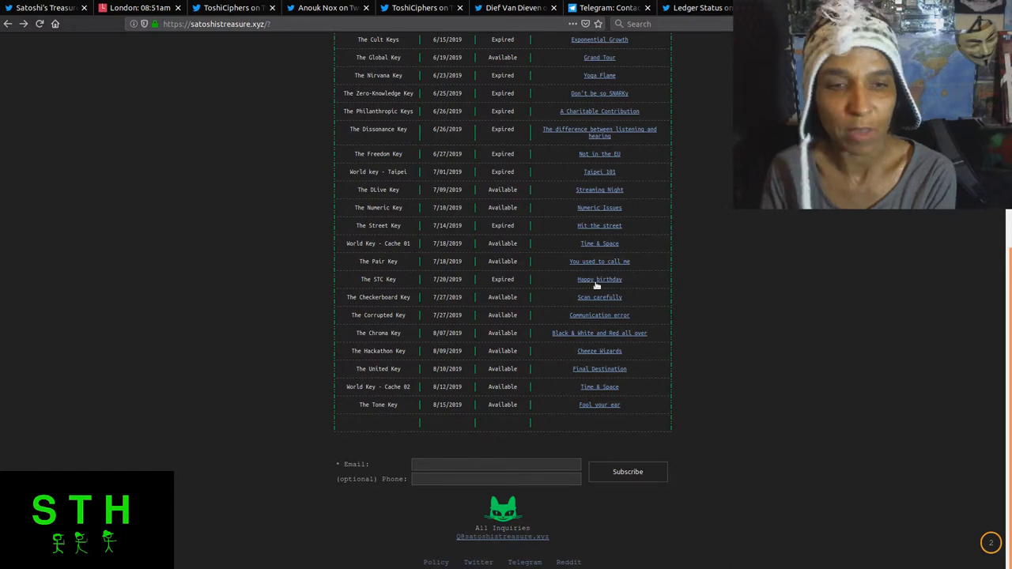
{"action": "mouse_move", "coordinate": [600, 297]}
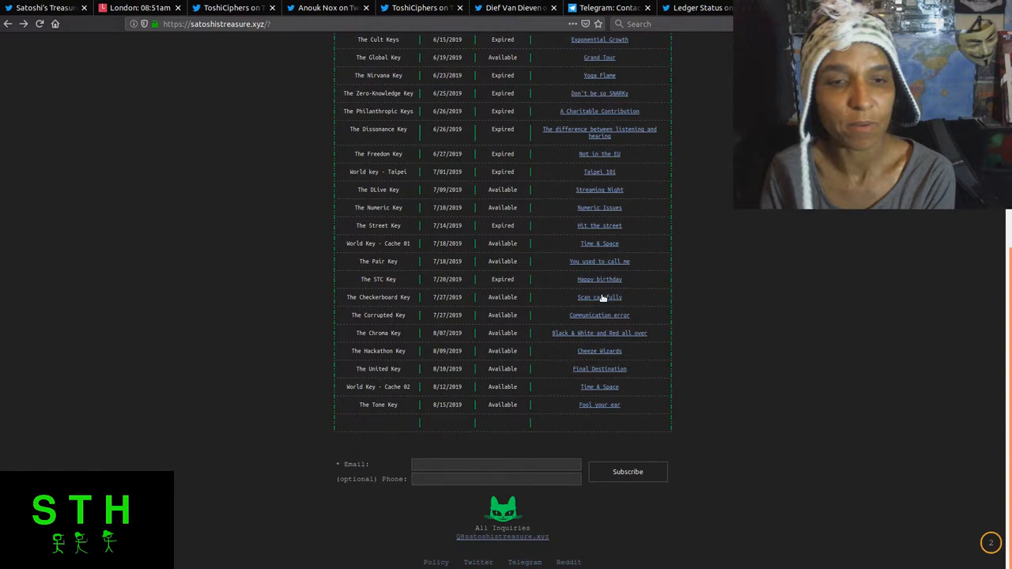
Review the Scan carefully clue and the Time & Space clue for Cache 02, returning to the keys table.
{"action": "left_click", "coordinate": [599, 297]}
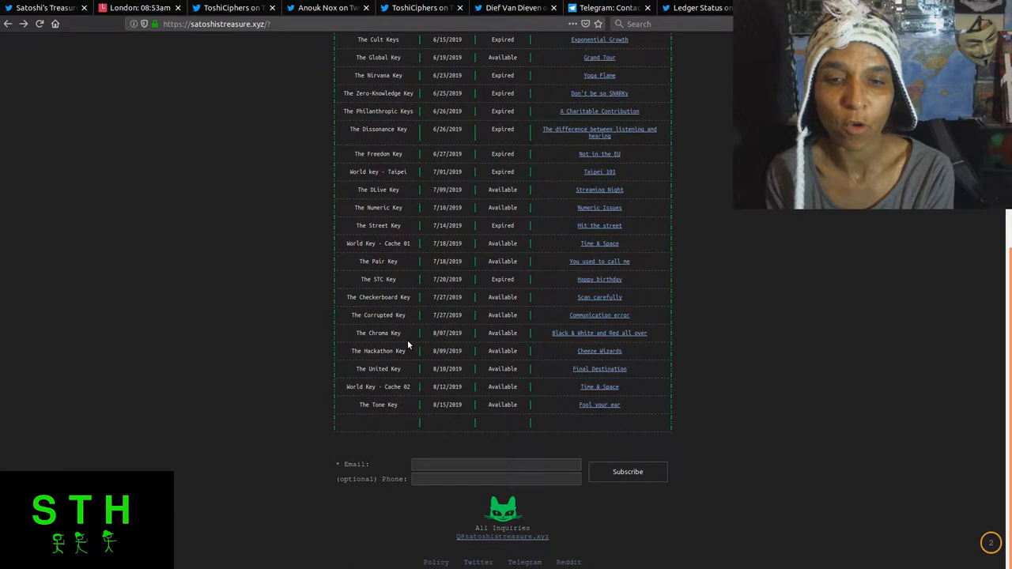
{"action": "left_click", "coordinate": [599, 351]}
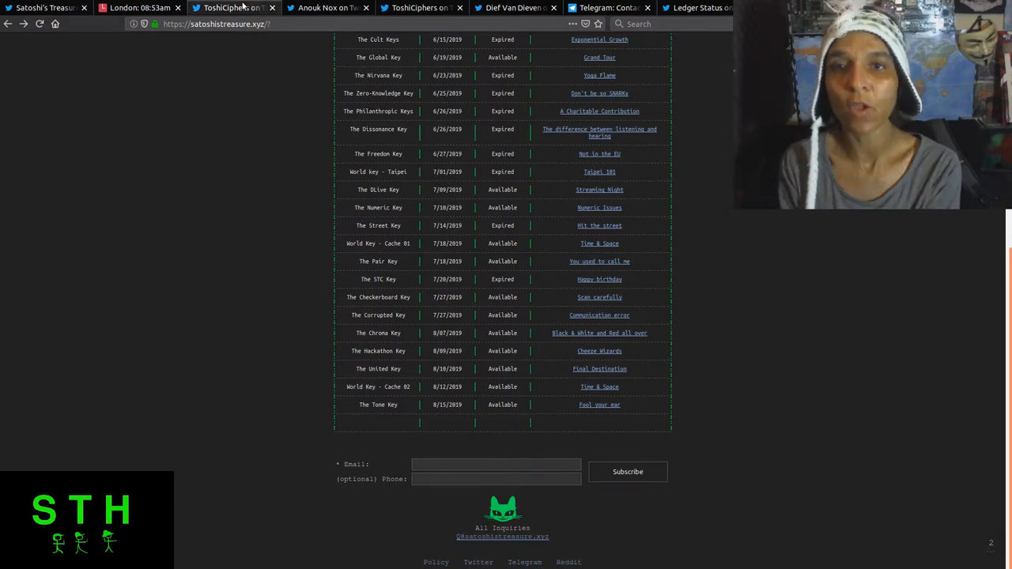
{"action": "left_click", "coordinate": [234, 8]}
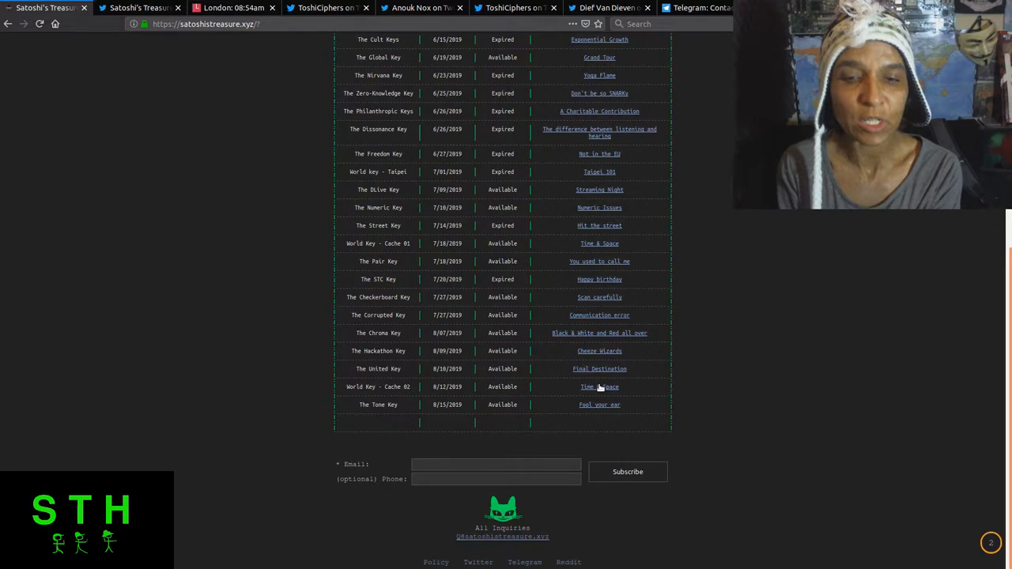
{"action": "left_click", "coordinate": [598, 386]}
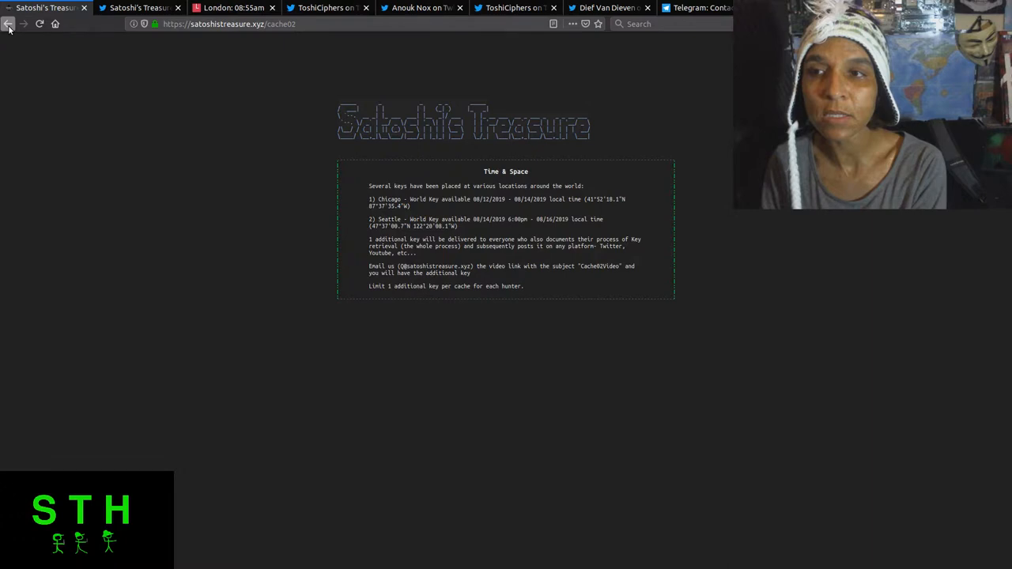
{"action": "left_click", "coordinate": [9, 24]}
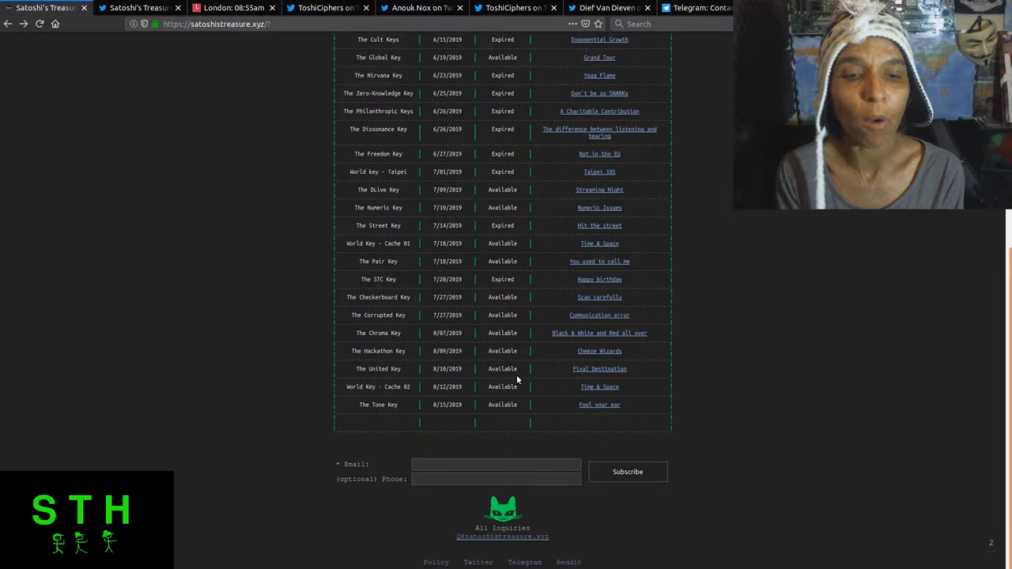
{"action": "left_click", "coordinate": [599, 405]}
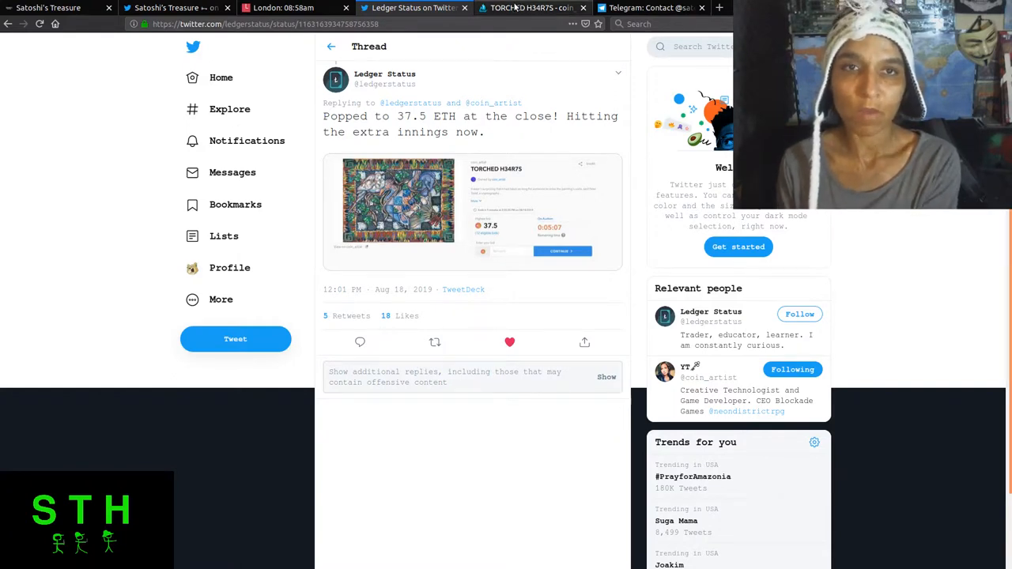
Check the TORCHED H34R7S trading history on OpenSea, return to the sale tweet, and start a new blank tab.
{"action": "left_click", "coordinate": [529, 8]}
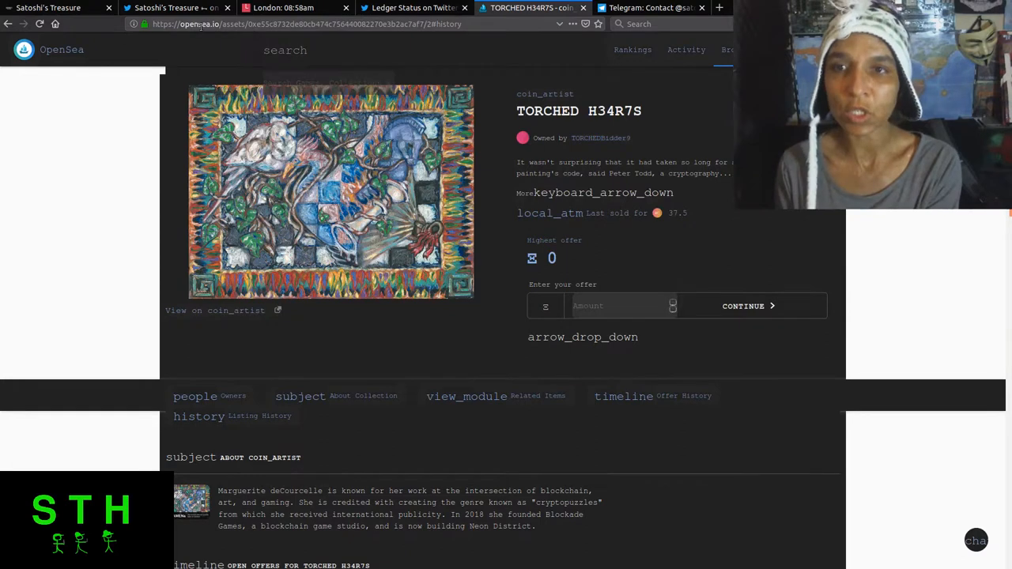
{"action": "scroll", "scroll_direction": "down", "scroll_amount": 3}
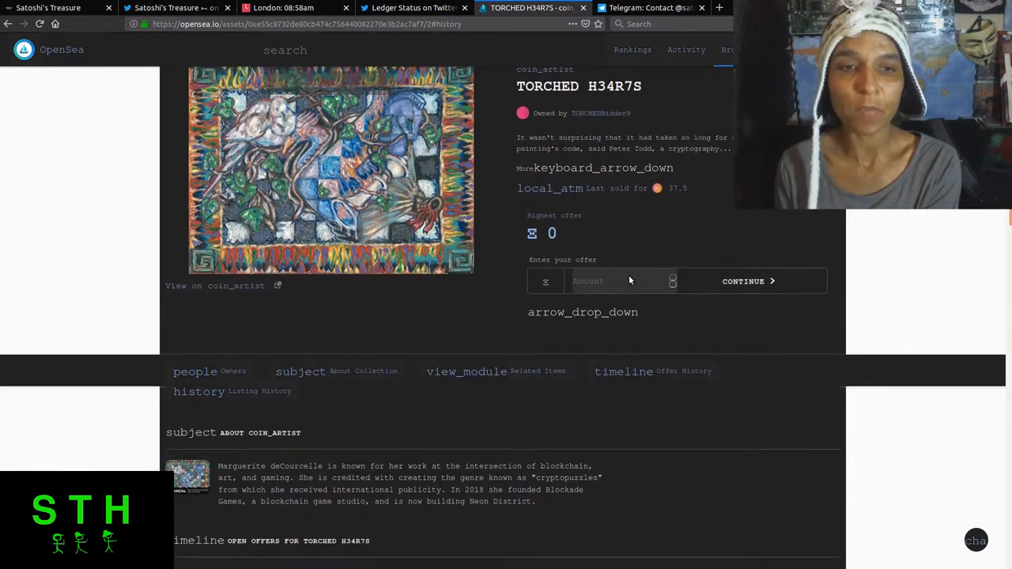
{"action": "scroll", "scroll_direction": "up", "scroll_amount": 3}
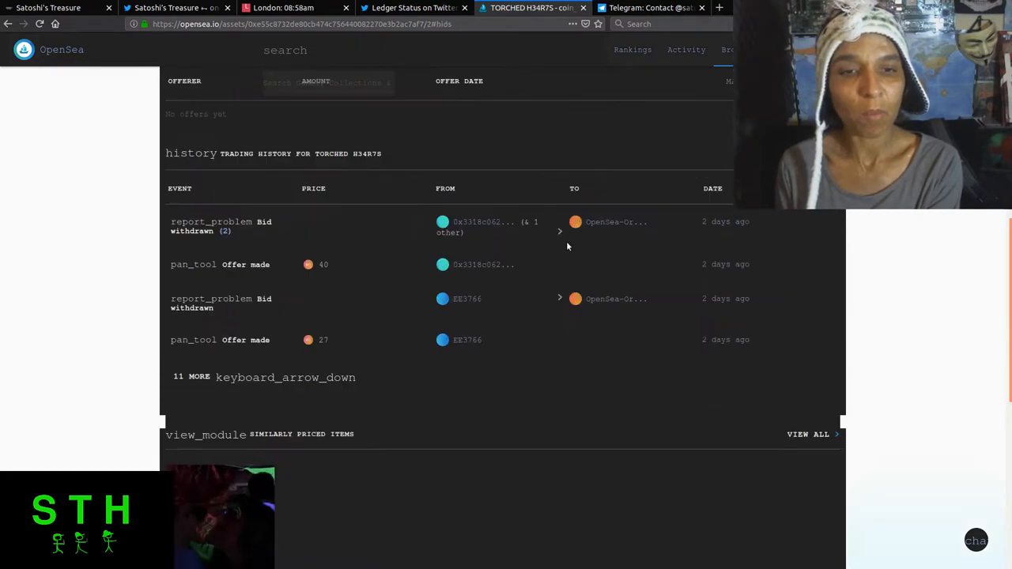
{"action": "mouse_move", "coordinate": [289, 187]}
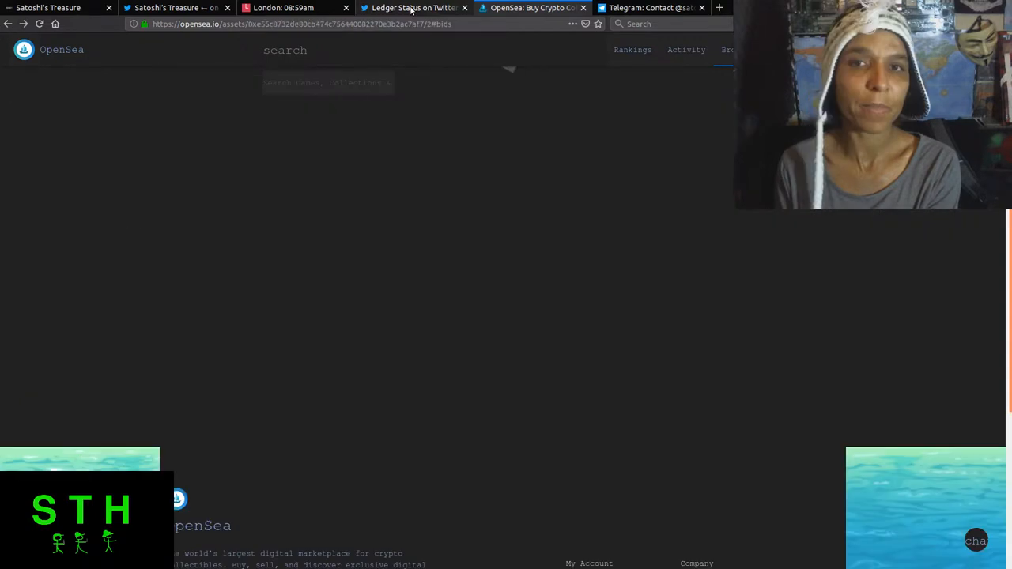
{"action": "left_click", "coordinate": [411, 8]}
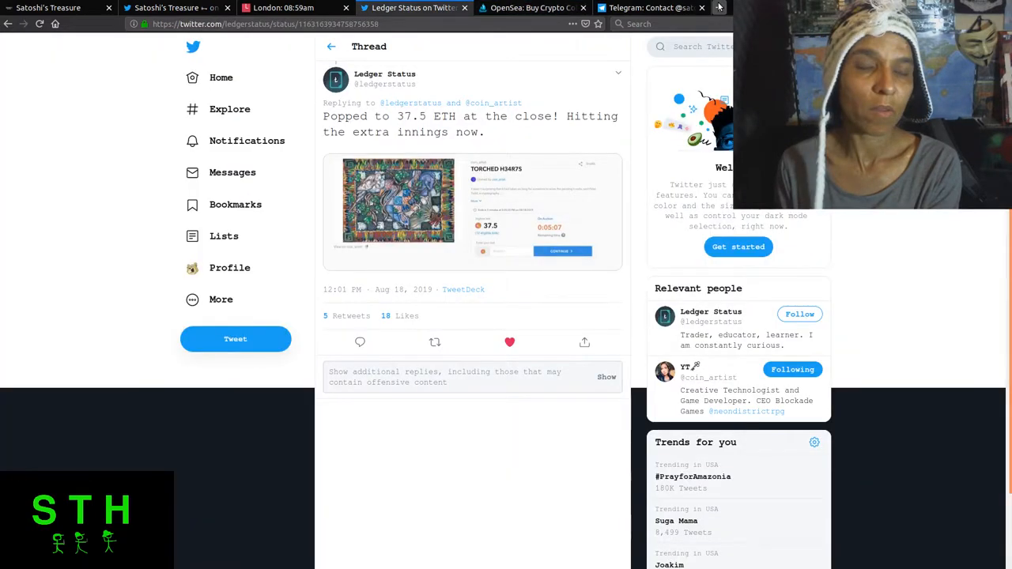
{"action": "left_click", "coordinate": [718, 6]}
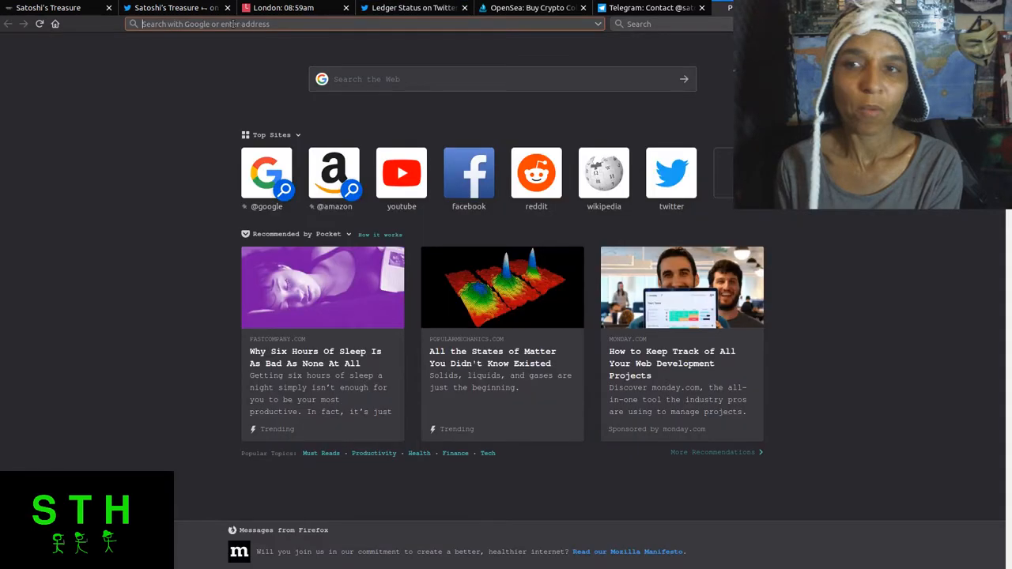
Search Google for 'eth to usd' showing 1 Ether at 200.31 USD, then return to the TORCHED H34R7S listing.
{"action": "type", "text": "eth to usd"}
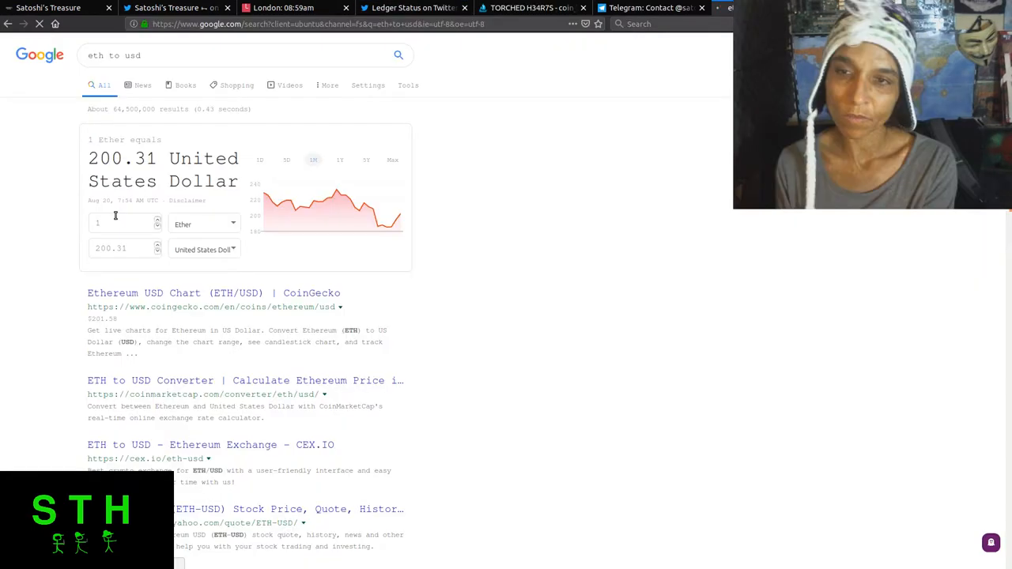
{"action": "mouse_move", "coordinate": [112, 224]}
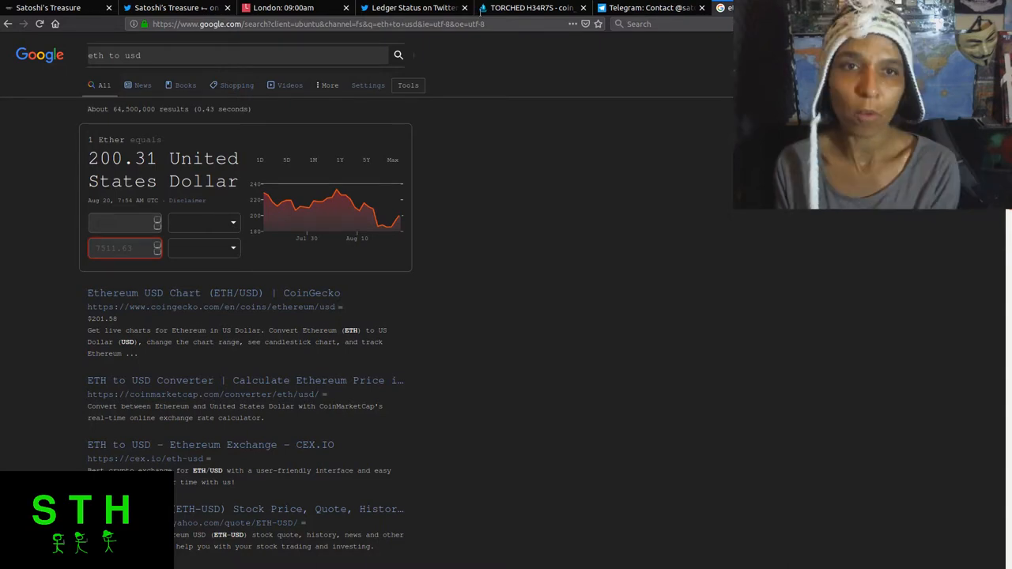
{"action": "left_click", "coordinate": [530, 8]}
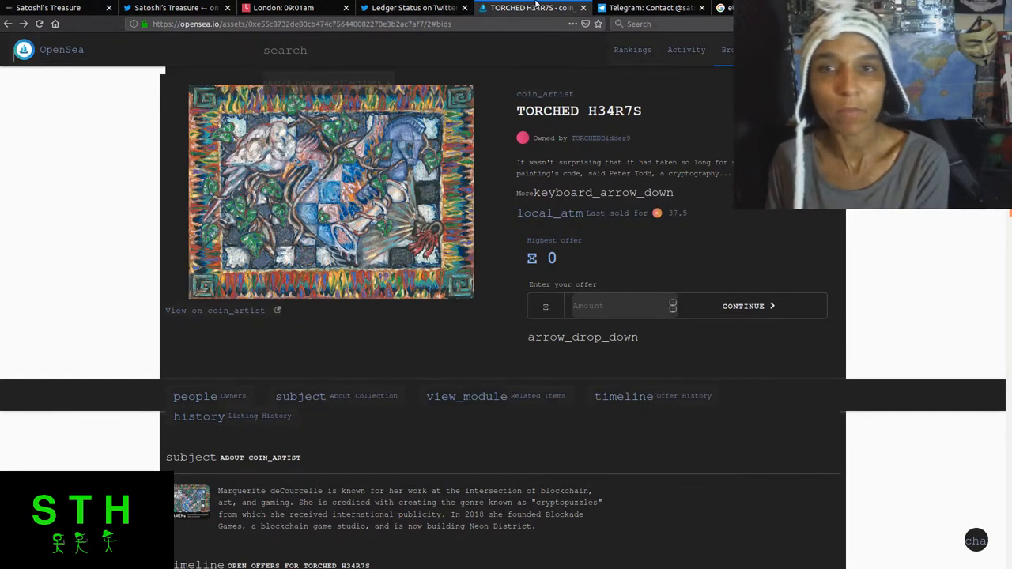
Close the TORCHED H34R7S OpenSea tab, revealing the Satoshi's Treasure Telegram message.
{"action": "left_click", "coordinate": [648, 8]}
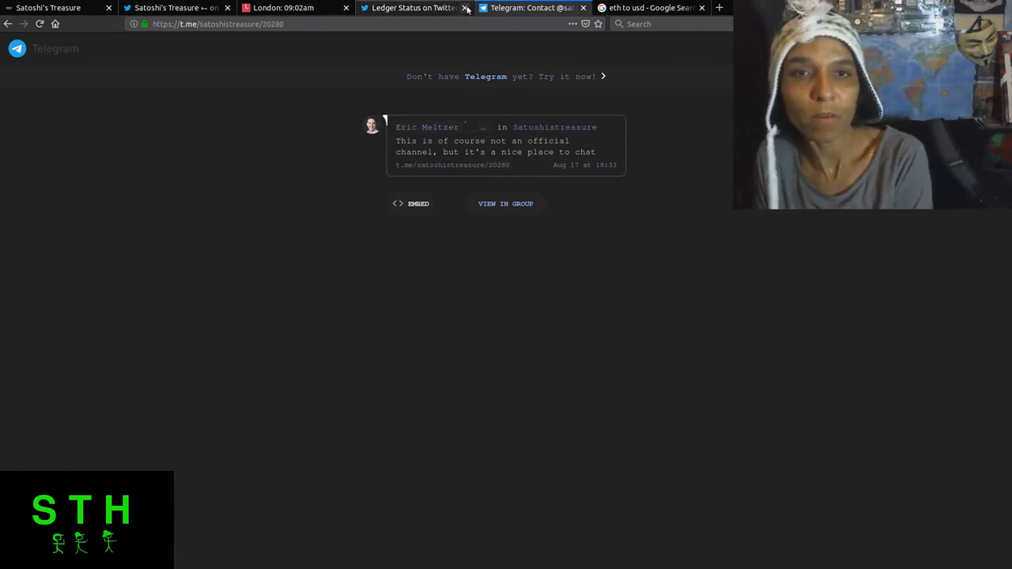
Close the Telegram message tab, leaving the Time.is London clock page showing.
{"action": "left_click", "coordinate": [467, 8]}
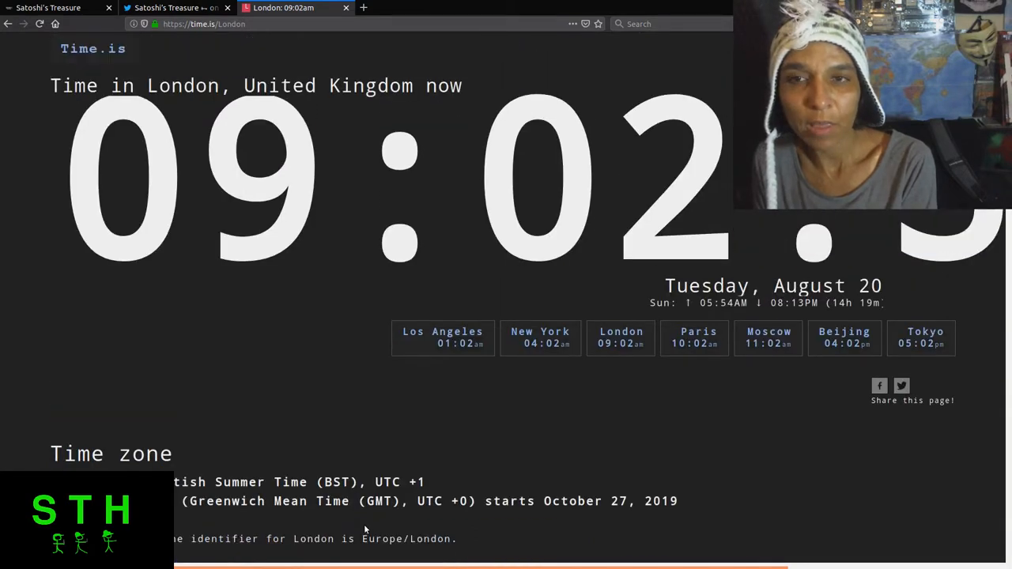
{"action": "scroll", "scroll_direction": "down", "scroll_amount": 3}
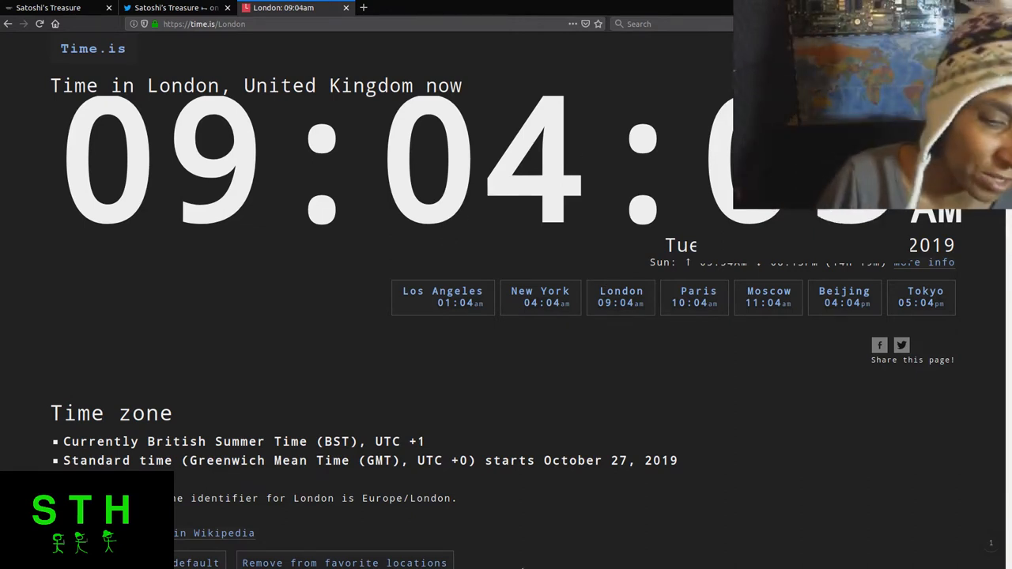
{"action": "scroll", "scroll_direction": "down", "scroll_amount": 3}
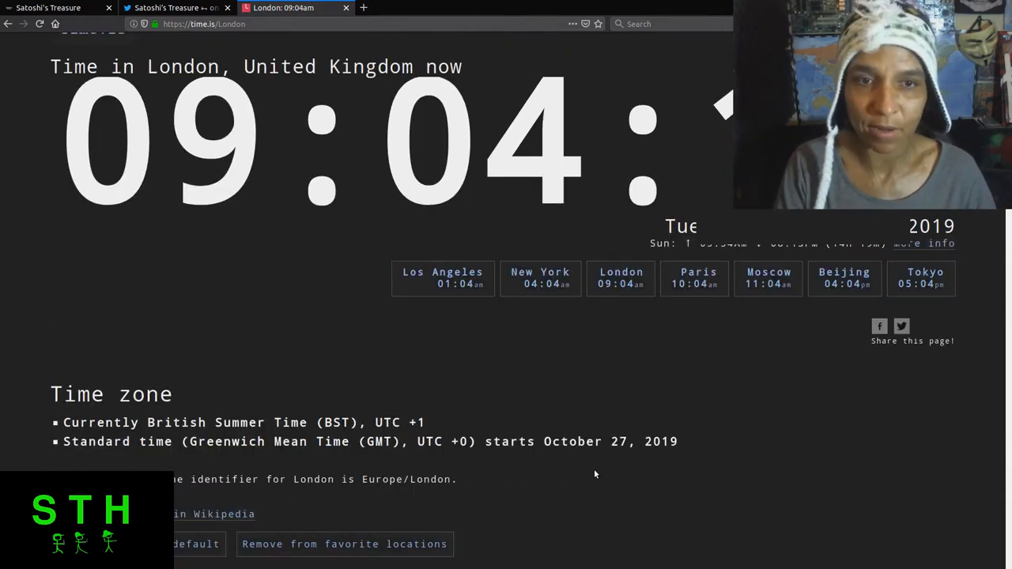
{"action": "scroll", "scroll_direction": "up", "scroll_amount": 3}
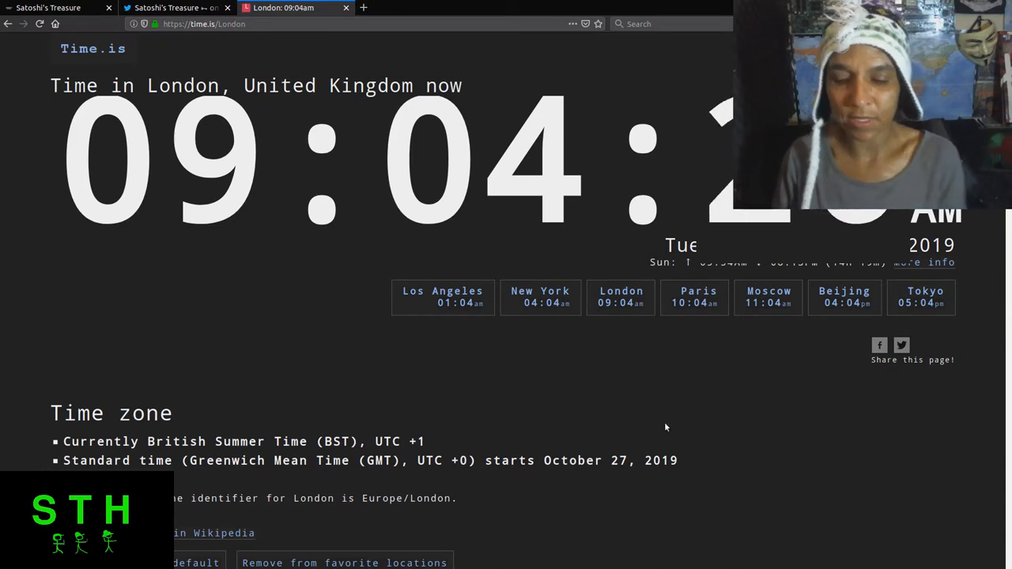
Switch to the Satoshi's Treasure keys table tab.
{"action": "left_click", "coordinate": [56, 6]}
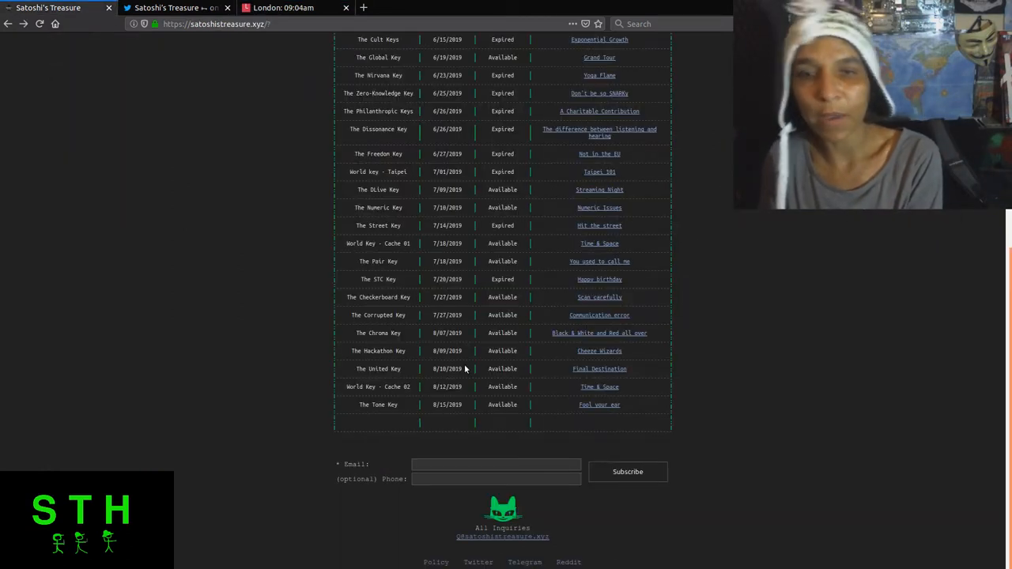
{"action": "mouse_move", "coordinate": [430, 273]}
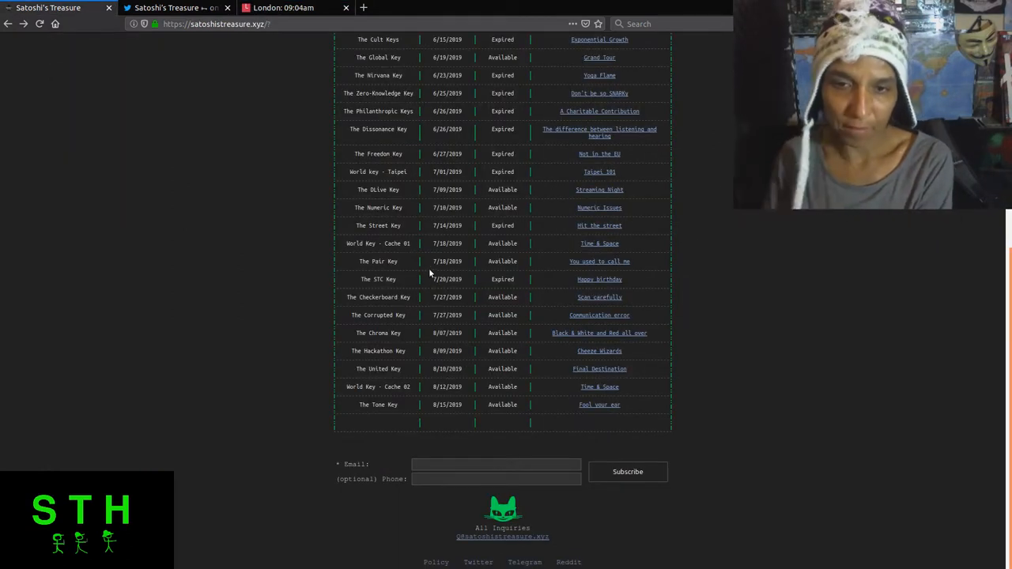
{"action": "mouse_move", "coordinate": [660, 395]}
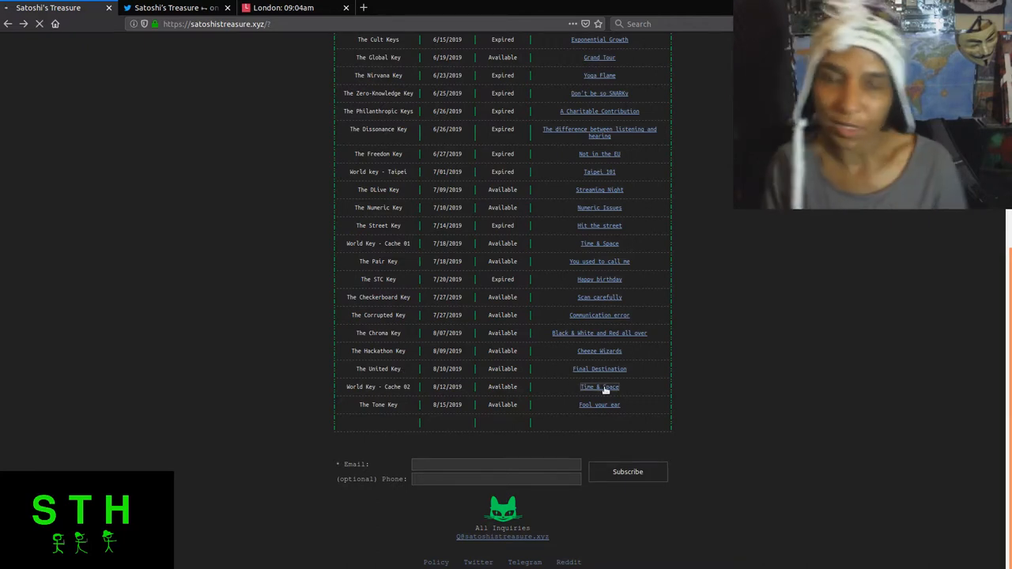
View the Time & Space clue for World Key Cache 02 listing Chicago and Seattle key times.
{"action": "left_click", "coordinate": [599, 386]}
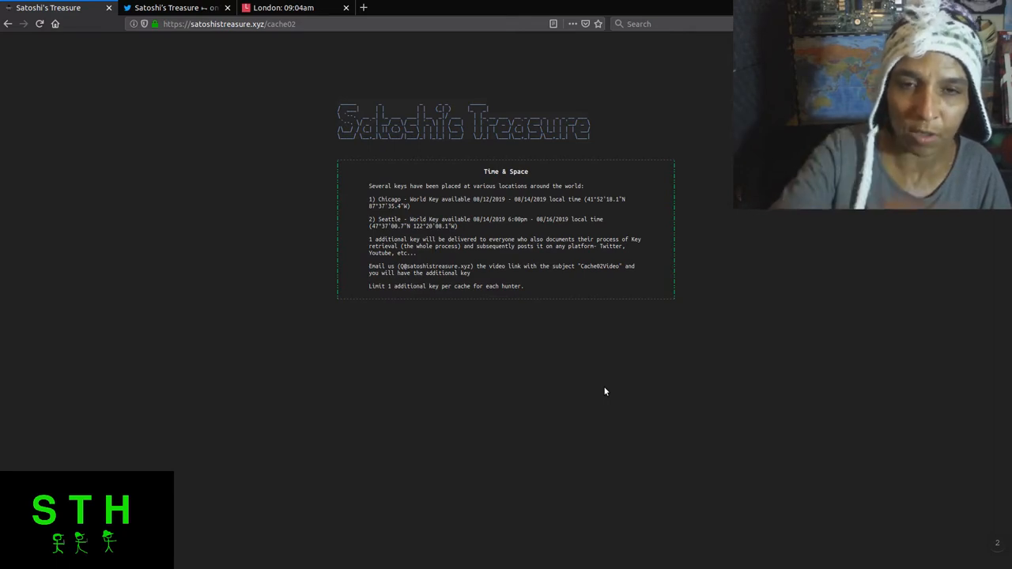
{"action": "mouse_move", "coordinate": [464, 19]}
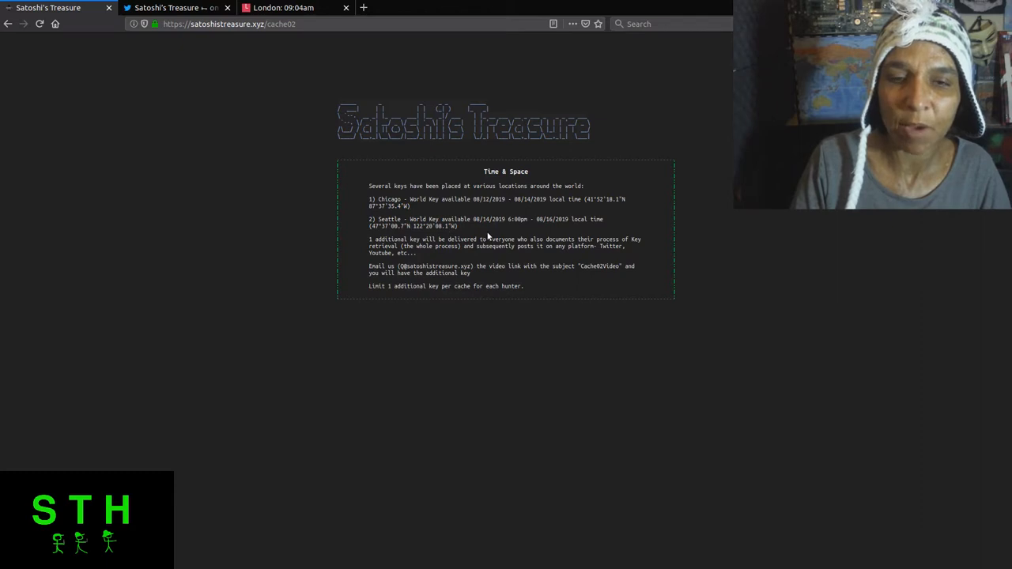
{"action": "mouse_move", "coordinate": [484, 230]}
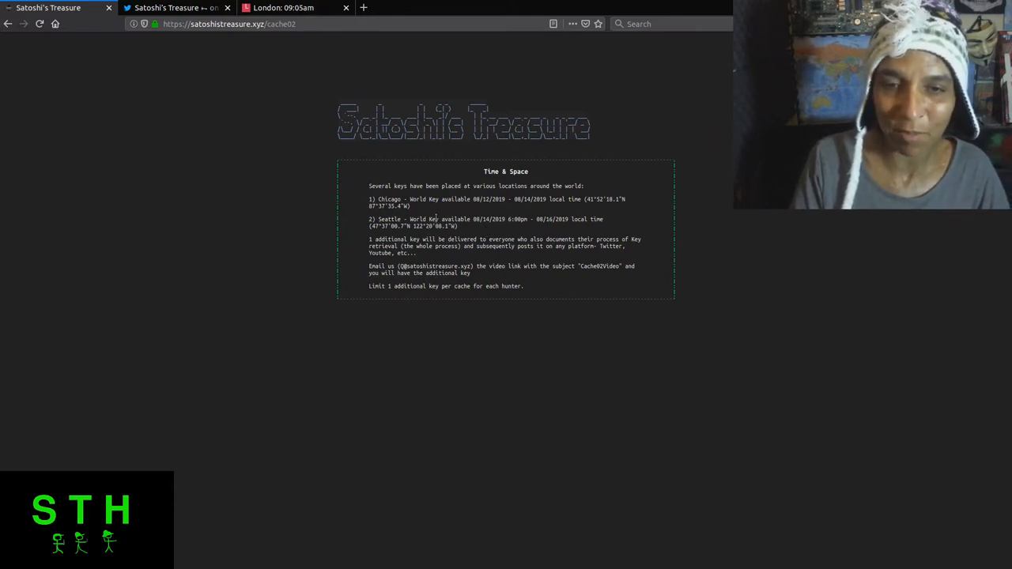
{"action": "mouse_move", "coordinate": [260, 177]}
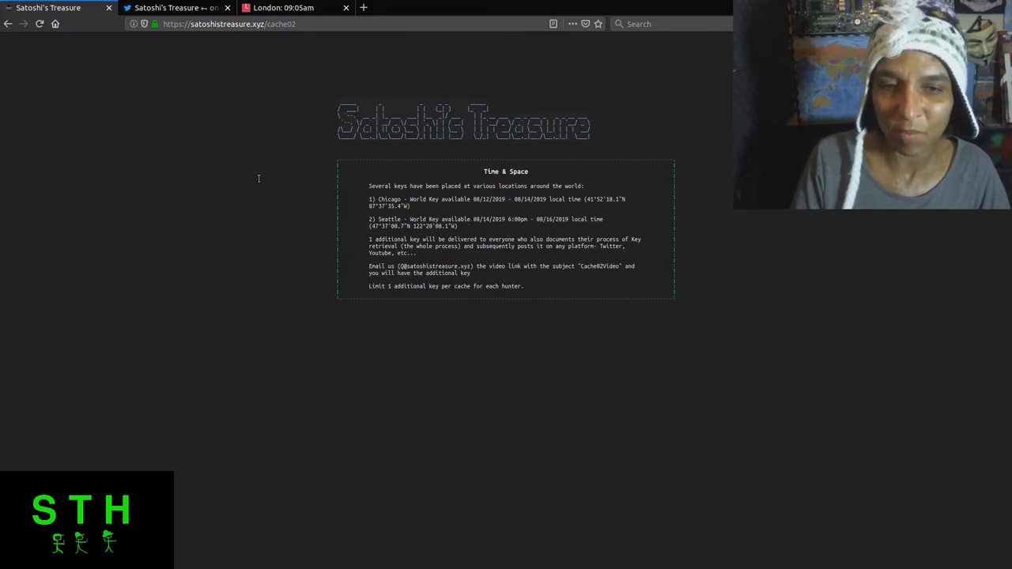
{"action": "mouse_move", "coordinate": [10, 24]}
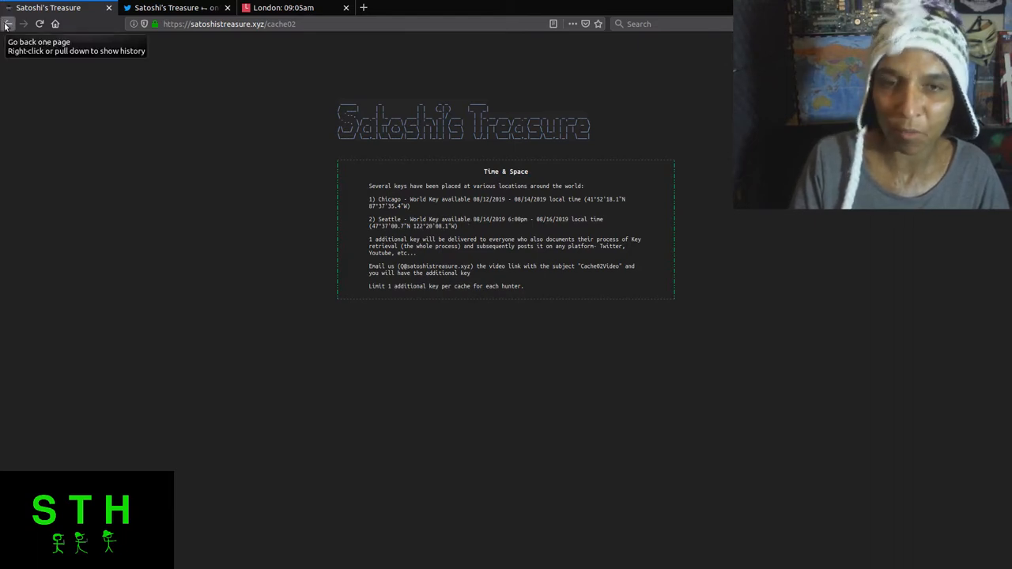
Return to the keys table and start loading The Street Key's Hit the street clue page.
{"action": "left_click", "coordinate": [9, 24]}
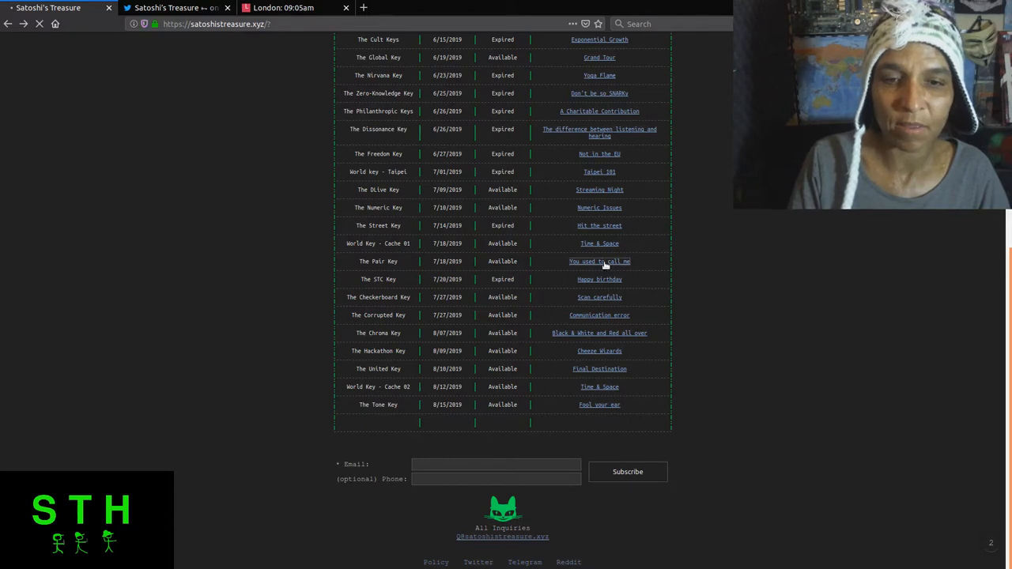
{"action": "left_click", "coordinate": [599, 261]}
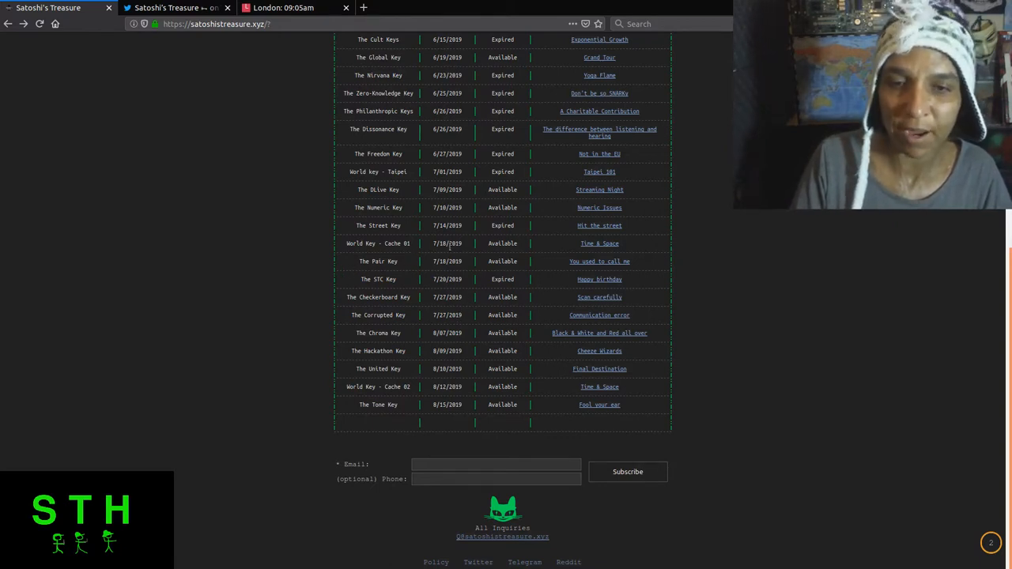
{"action": "mouse_move", "coordinate": [588, 256]}
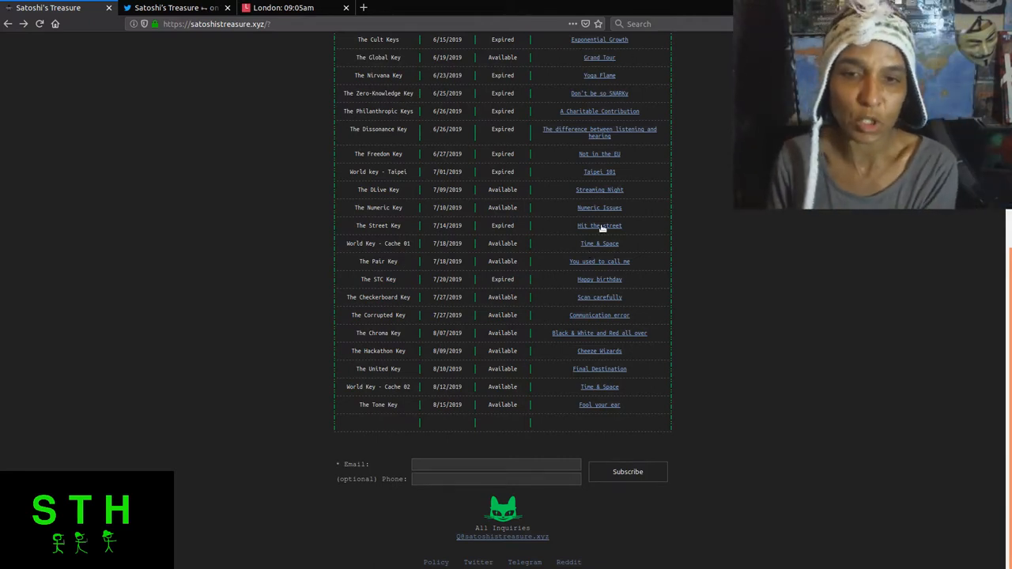
{"action": "left_click", "coordinate": [599, 224]}
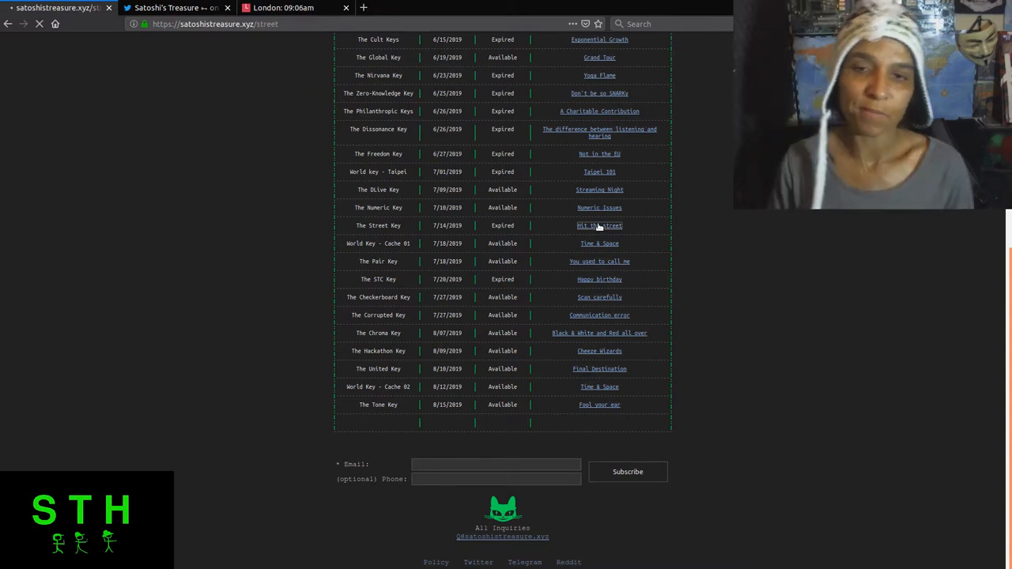
Read The Street Key's Hit the street interview clue page and return to the keys table.
{"action": "left_click", "coordinate": [599, 224]}
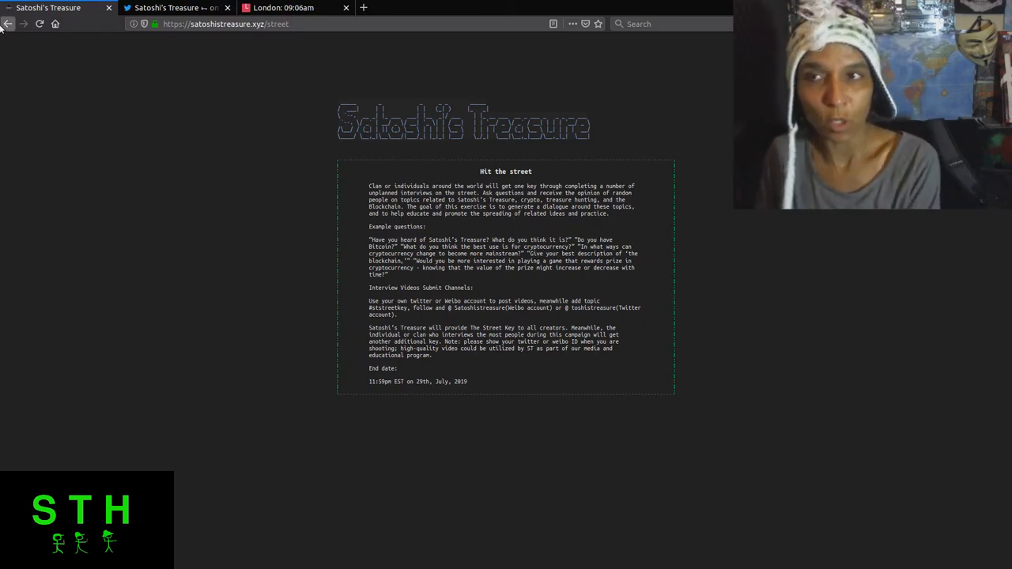
{"action": "left_click", "coordinate": [174, 8]}
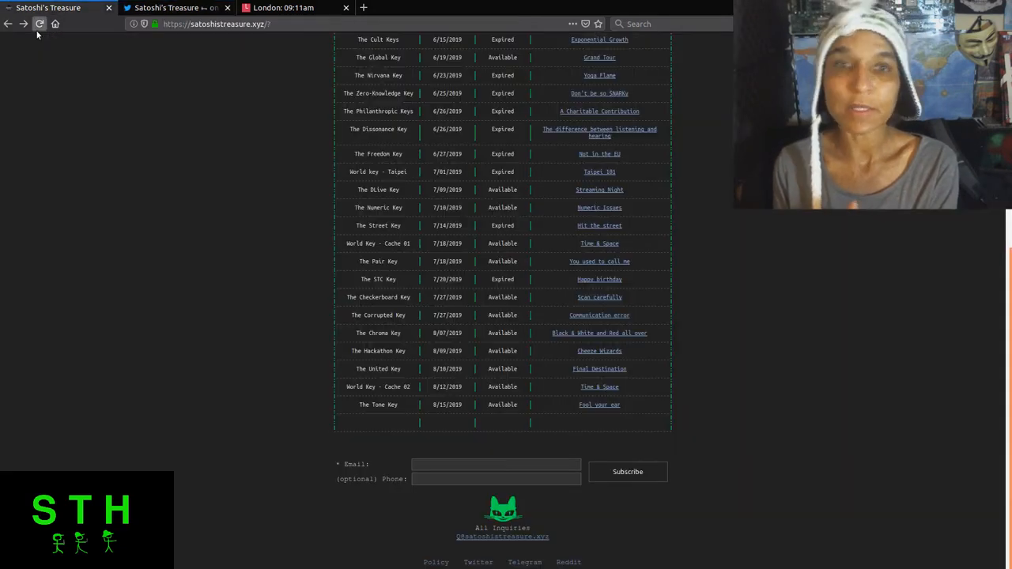
{"action": "mouse_move", "coordinate": [40, 23]}
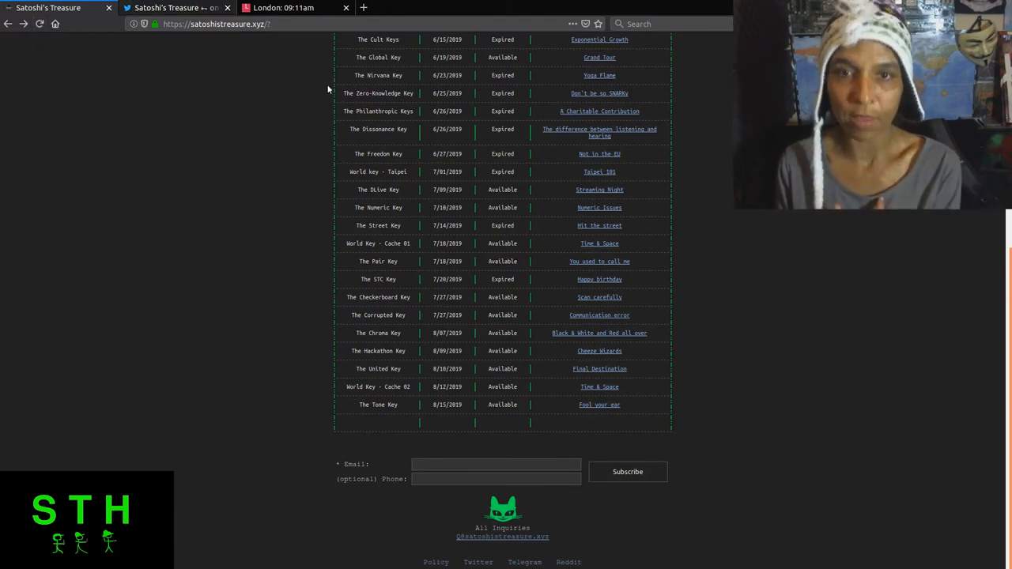
Select the A Charitable Contribution clue link from the keys table.
{"action": "left_click", "coordinate": [599, 111]}
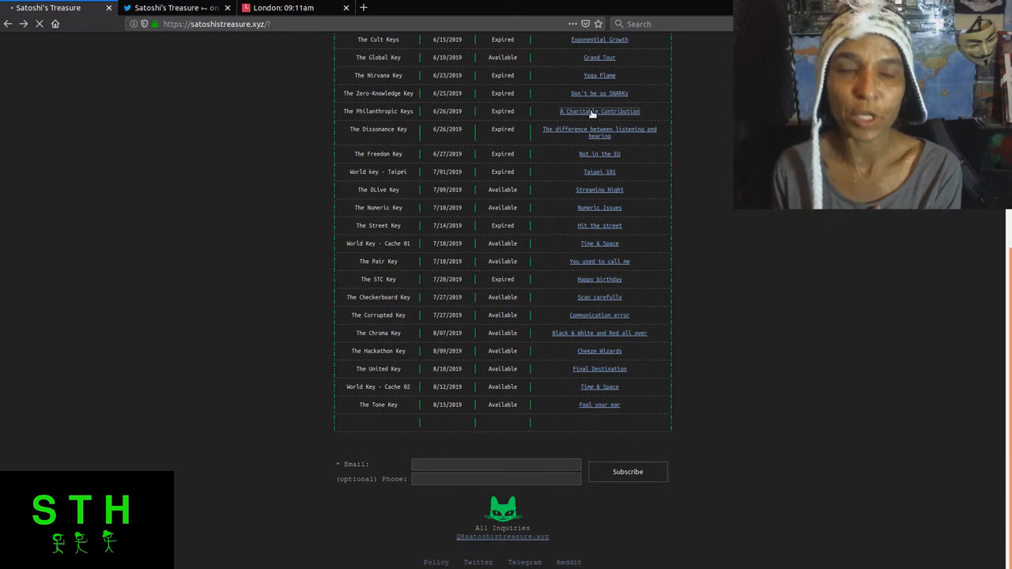
View the 'A Charitable Contribution' donation clue, then return to the keys table.
{"action": "left_click", "coordinate": [600, 111]}
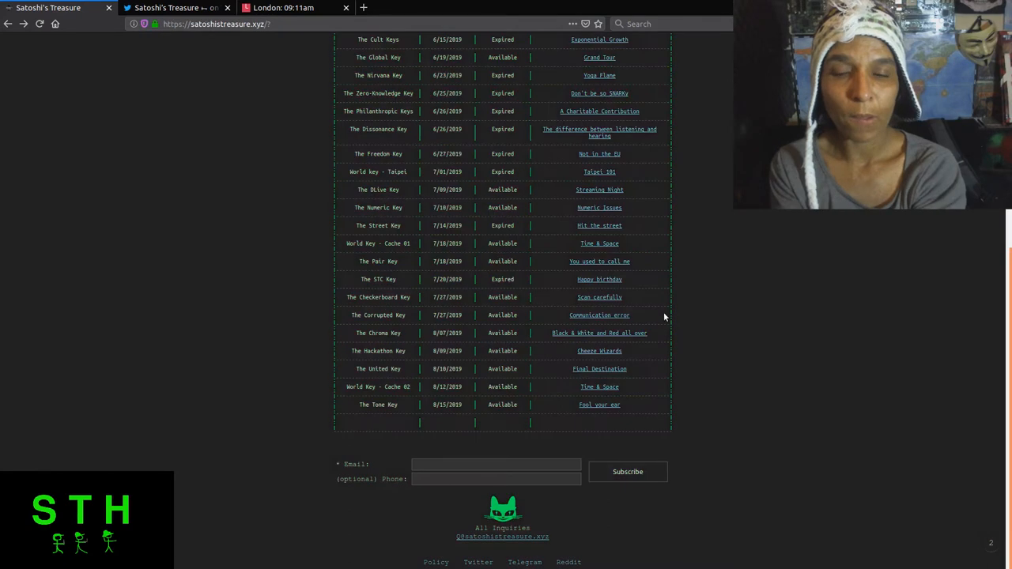
{"action": "mouse_move", "coordinate": [418, 171]}
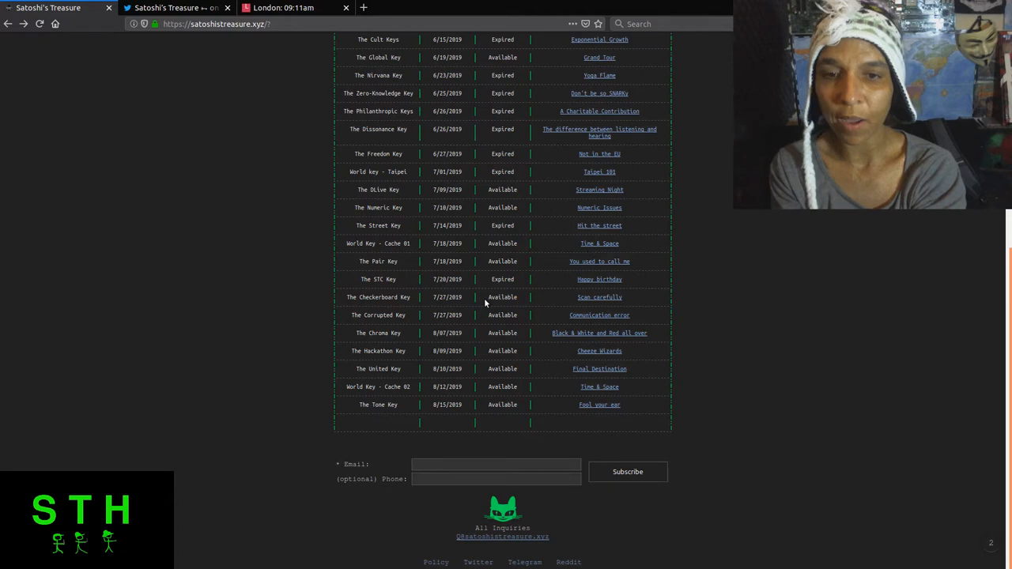
{"action": "mouse_move", "coordinate": [528, 98]}
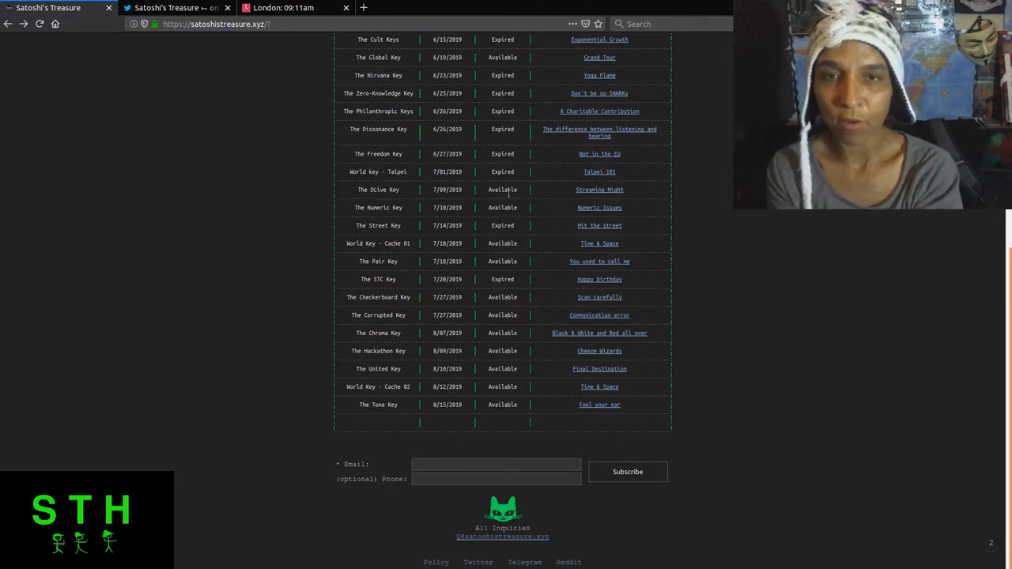
{"action": "mouse_move", "coordinate": [545, 101]}
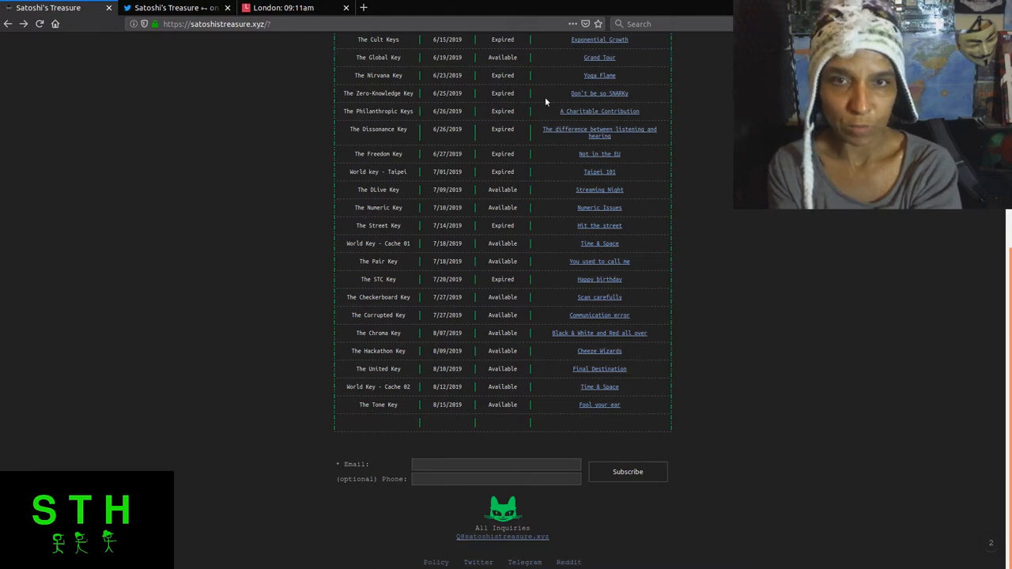
{"action": "mouse_move", "coordinate": [629, 443]}
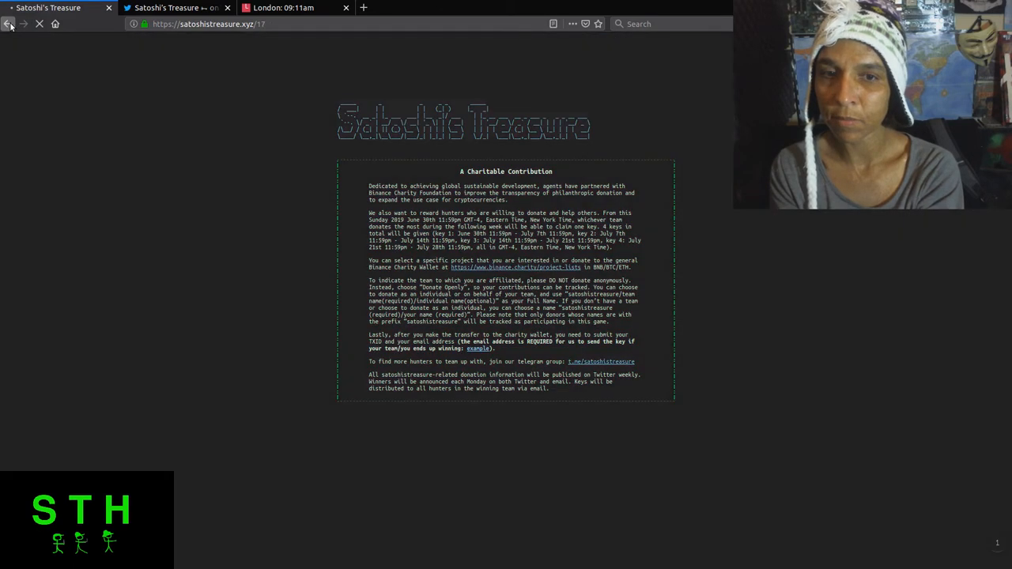
{"action": "left_click", "coordinate": [9, 23]}
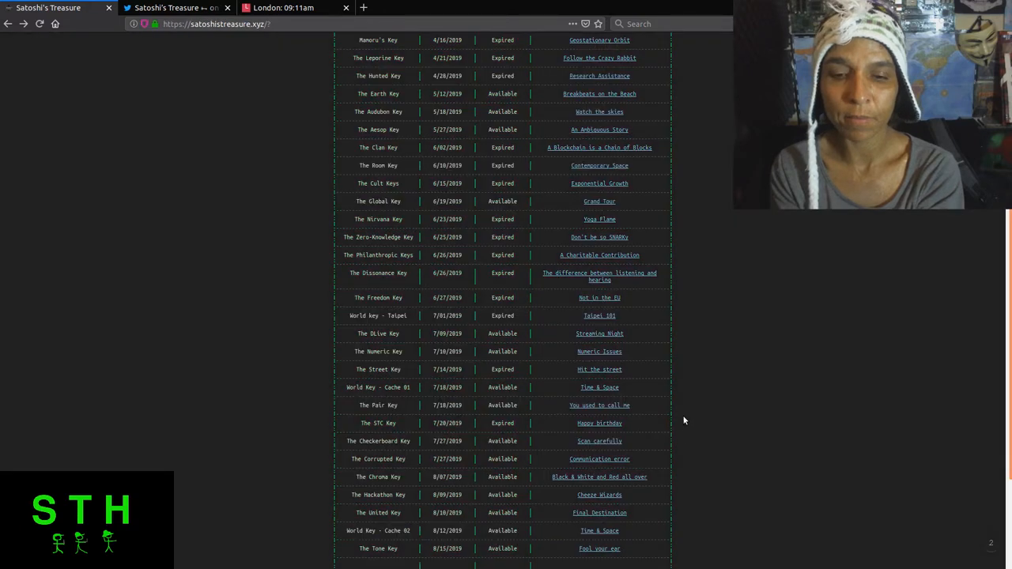
Scroll down the keys table to end at The Tone Key above the subscribe form.
{"action": "scroll", "scroll_direction": "down", "scroll_amount": 3}
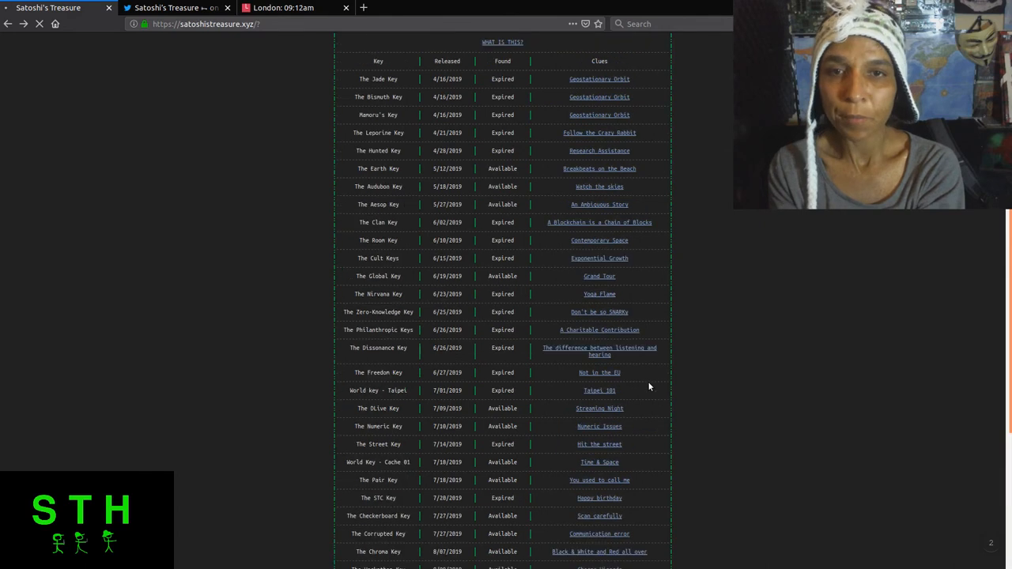
{"action": "scroll", "scroll_direction": "down", "scroll_amount": 3}
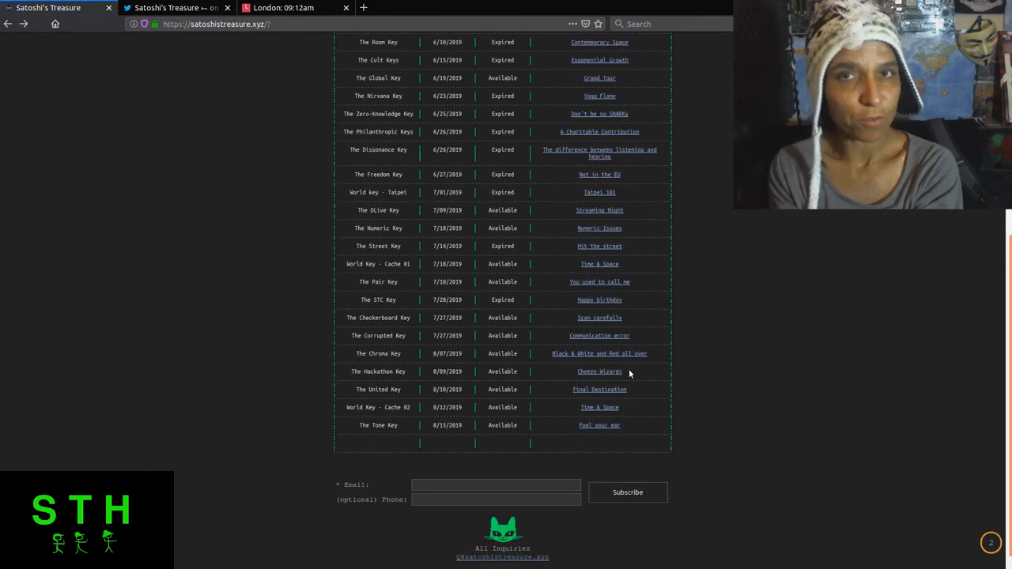
{"action": "scroll", "scroll_direction": "down", "scroll_amount": 3}
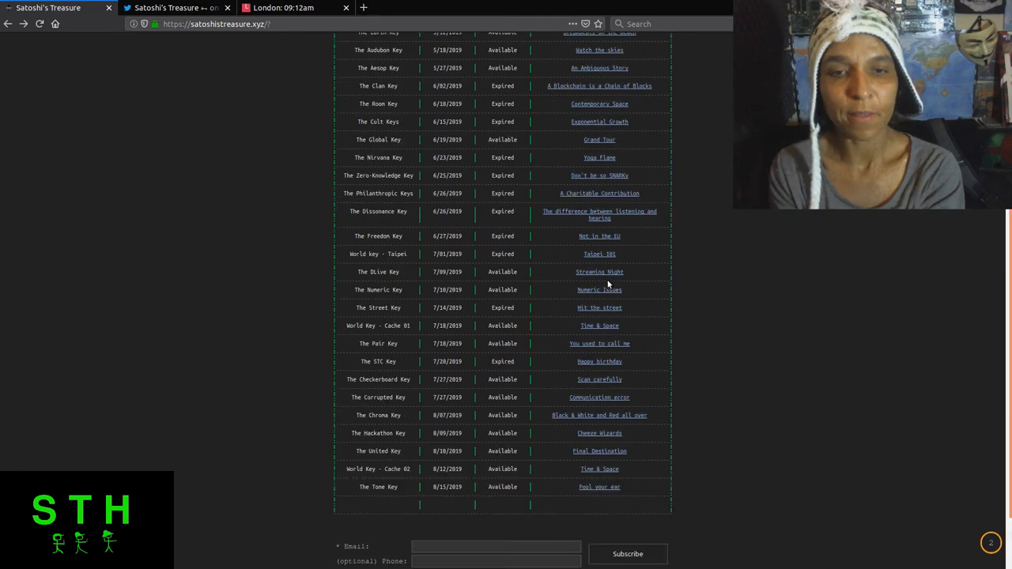
{"action": "scroll", "scroll_direction": "down", "scroll_amount": 3}
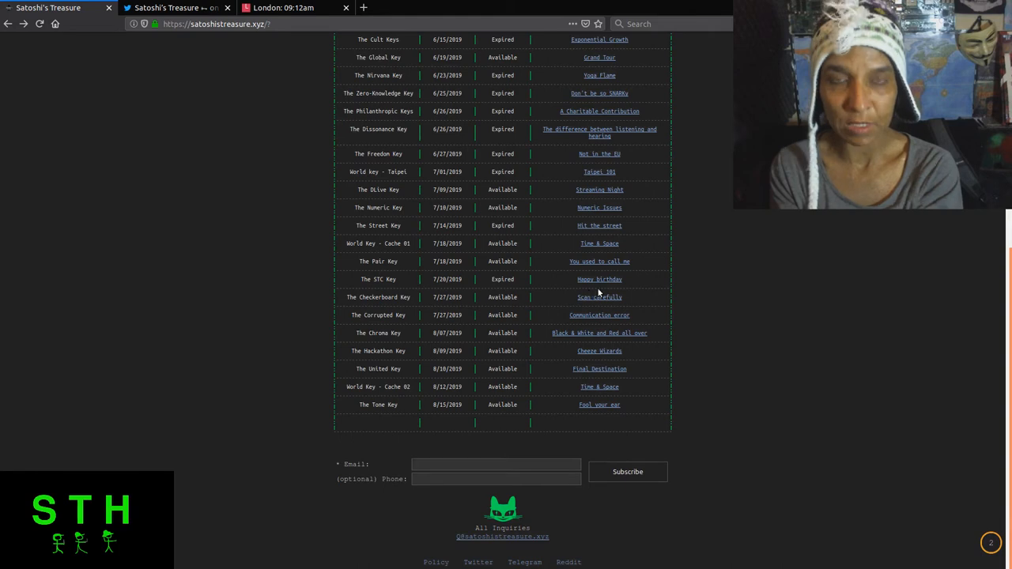
{"action": "mouse_move", "coordinate": [596, 324]}
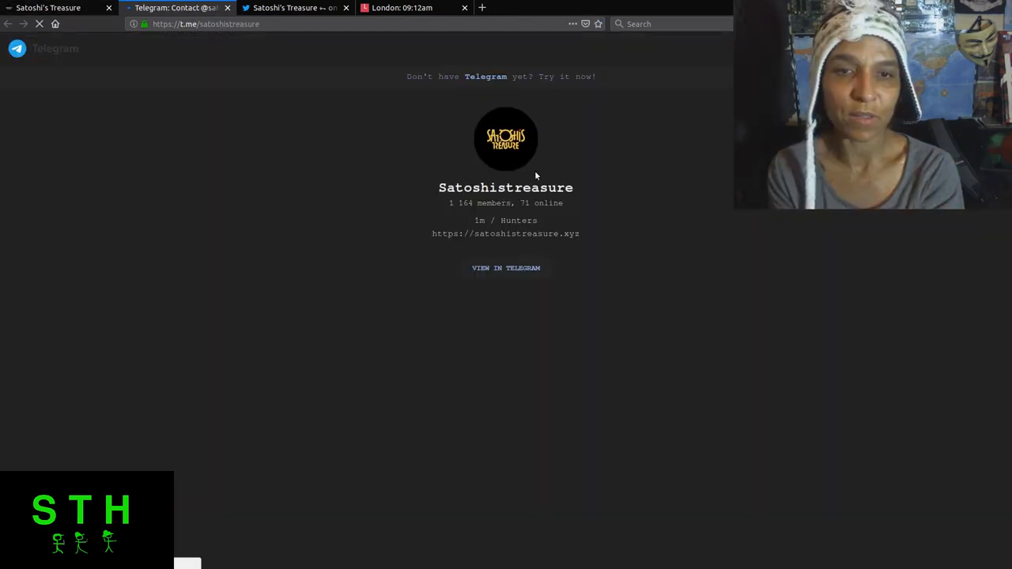
Return from the Telegram Satoshistreasure group tab to the keys table.
{"action": "left_click", "coordinate": [506, 267]}
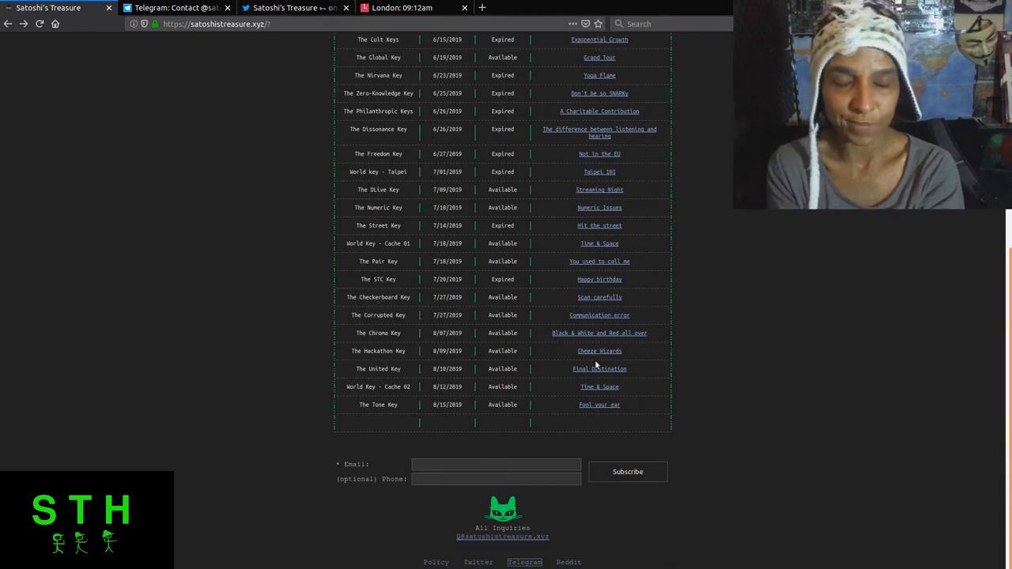
{"action": "mouse_move", "coordinate": [531, 370]}
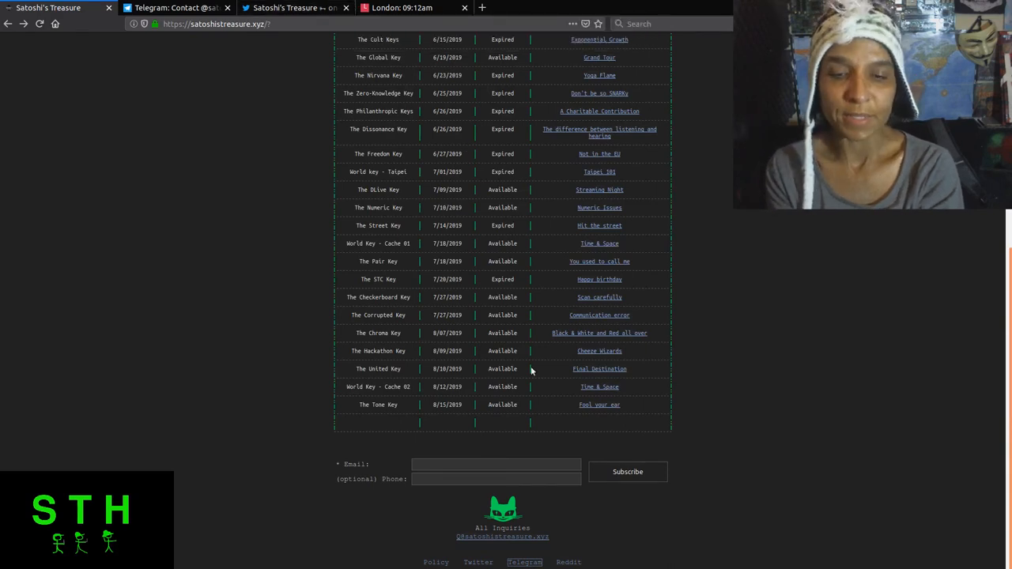
{"action": "mouse_move", "coordinate": [560, 266]}
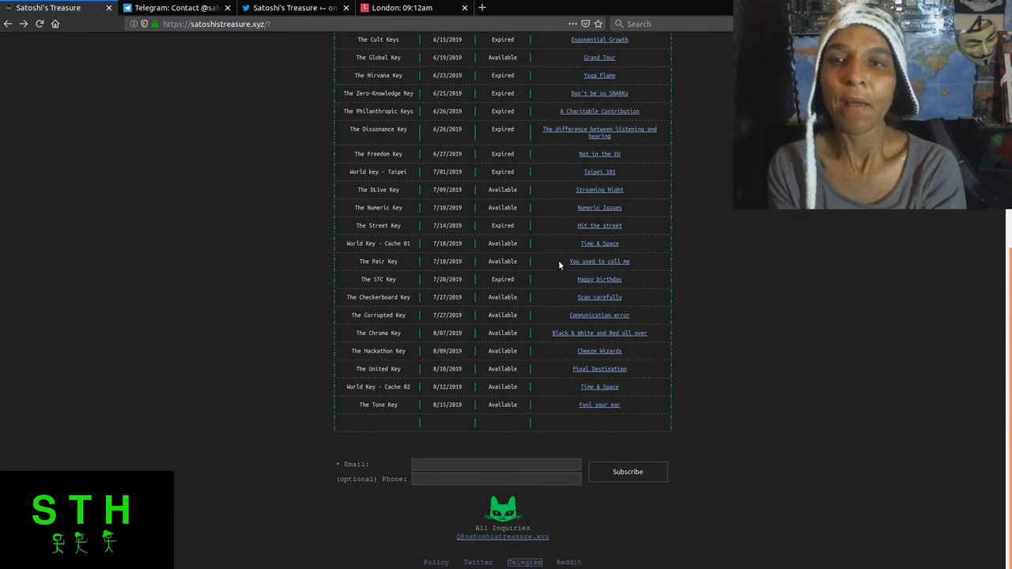
{"action": "mouse_move", "coordinate": [544, 308]}
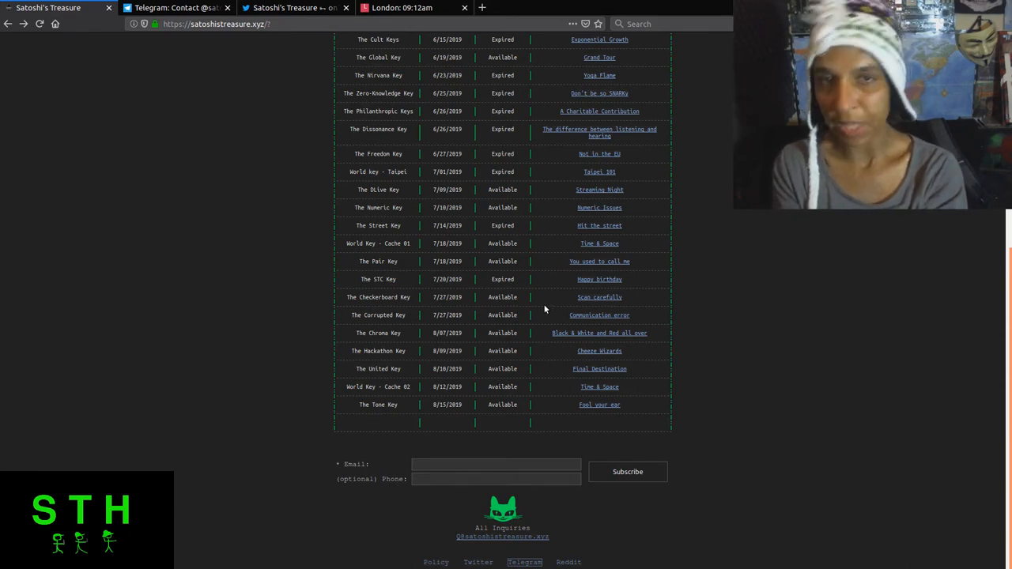
{"action": "mouse_move", "coordinate": [424, 259]}
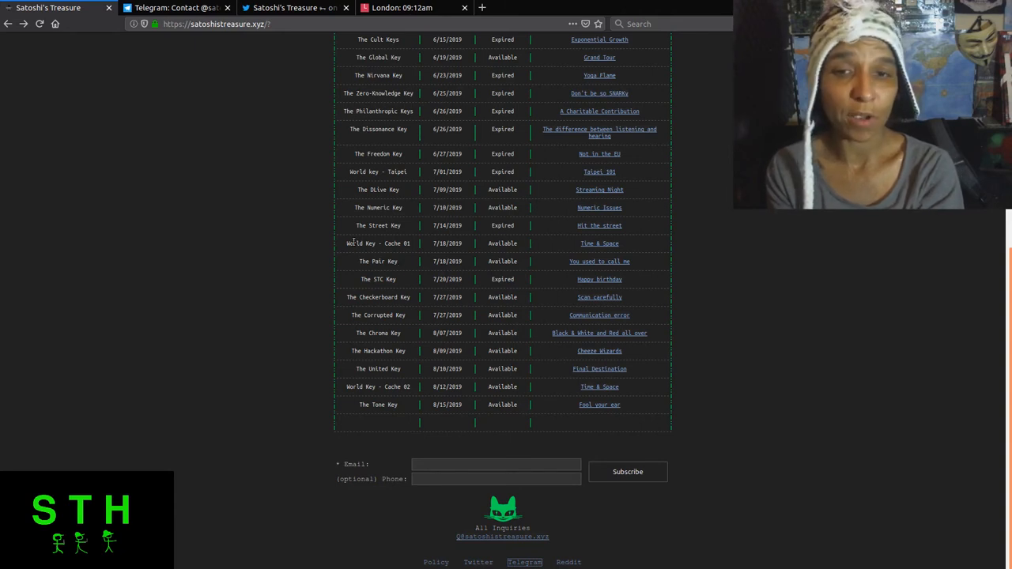
{"action": "mouse_move", "coordinate": [617, 225]}
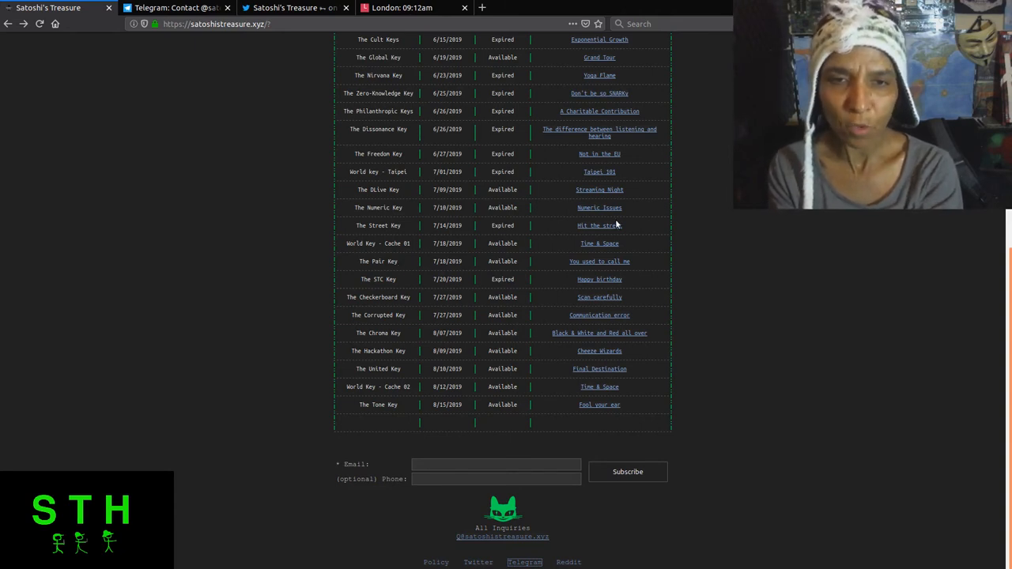
{"action": "mouse_move", "coordinate": [588, 234]}
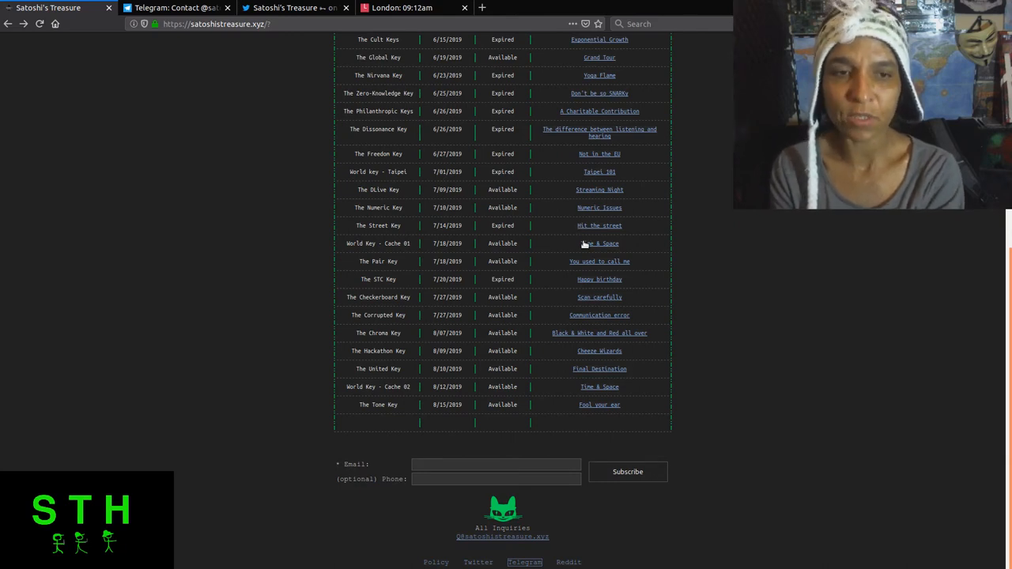
{"action": "mouse_move", "coordinate": [591, 269]}
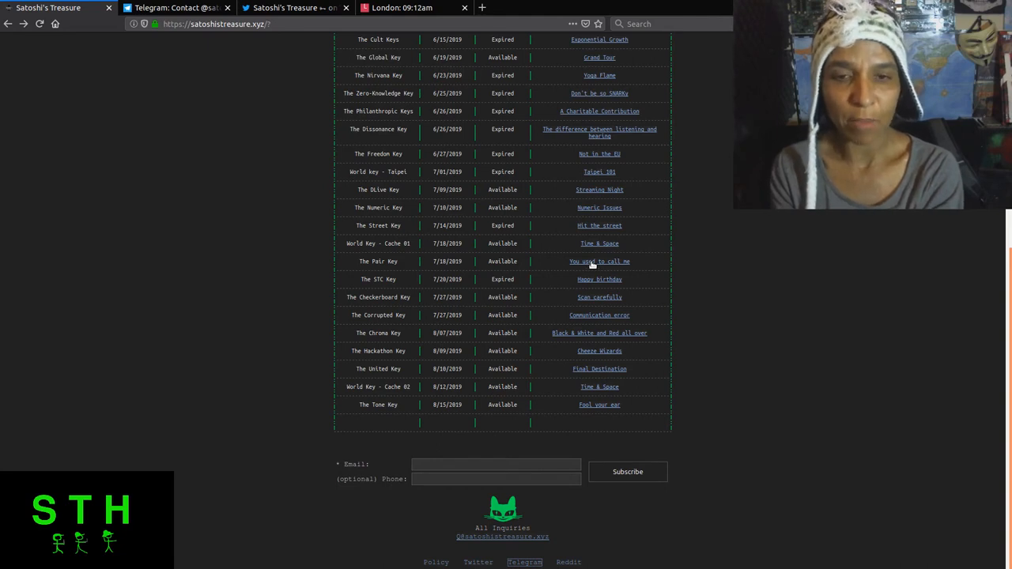
{"action": "mouse_move", "coordinate": [588, 278]}
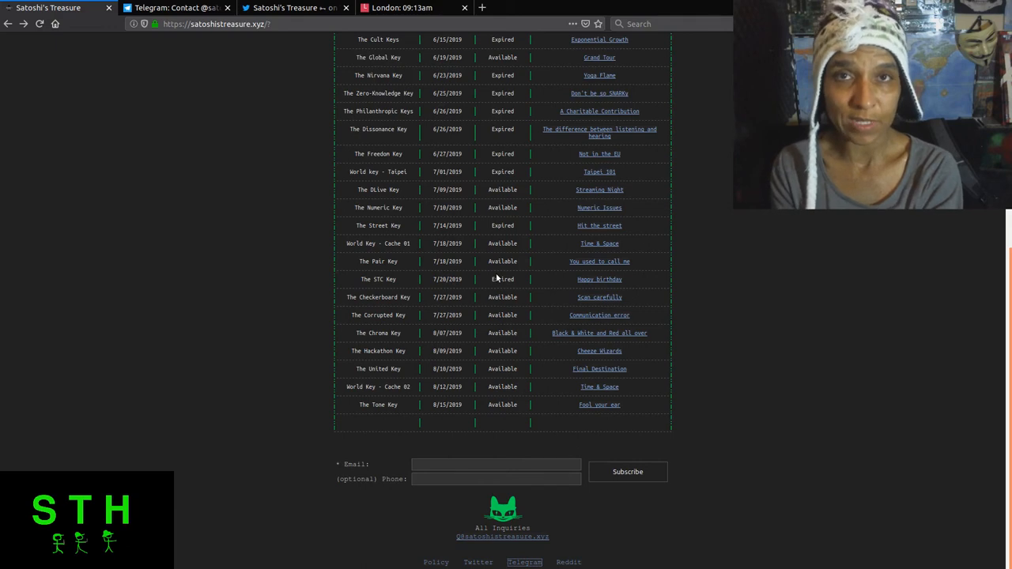
{"action": "mouse_move", "coordinate": [550, 281]}
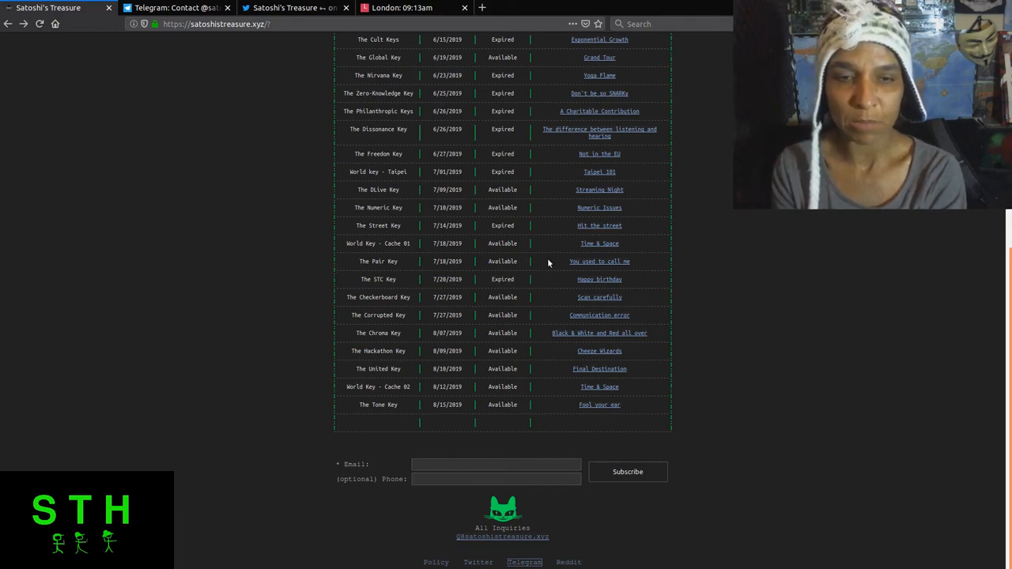
{"action": "mouse_move", "coordinate": [471, 301]}
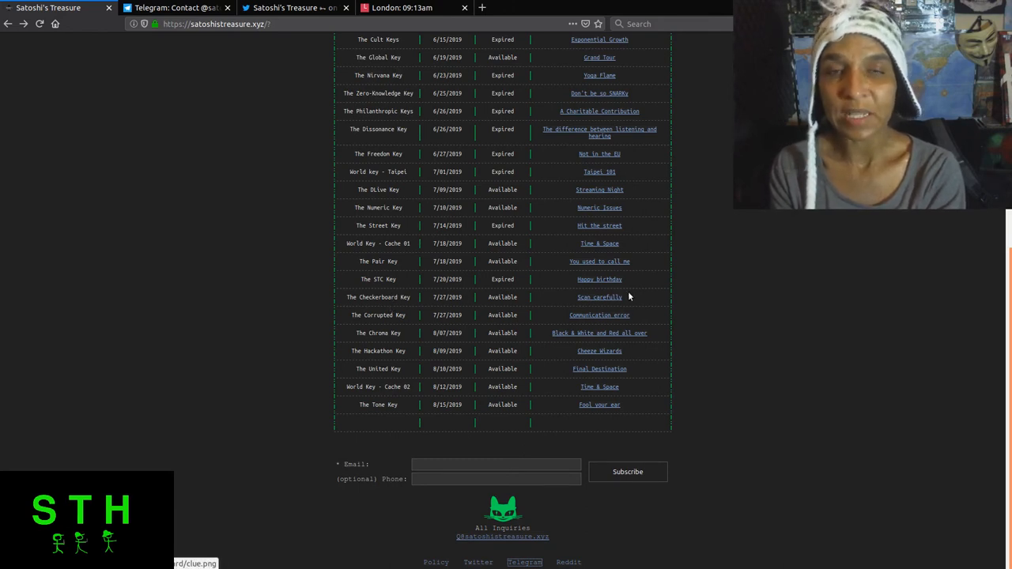
{"action": "mouse_move", "coordinate": [608, 316]}
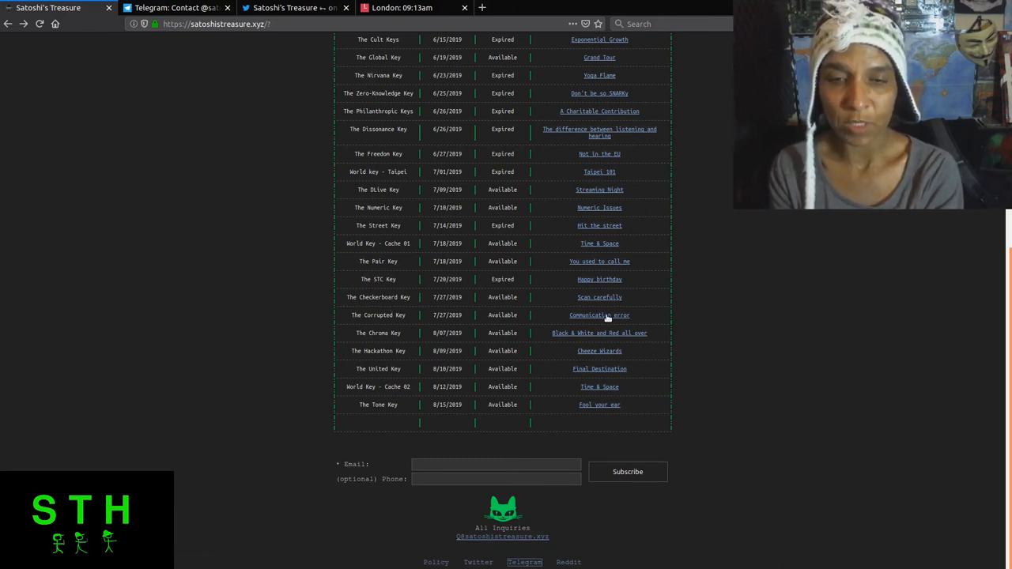
{"action": "mouse_move", "coordinate": [593, 330]}
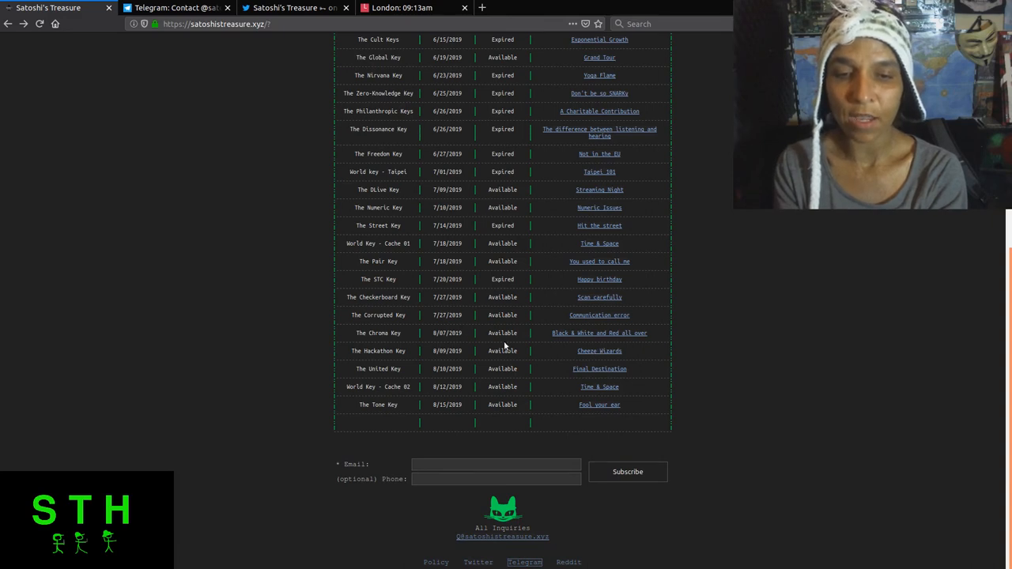
{"action": "mouse_move", "coordinate": [561, 360]}
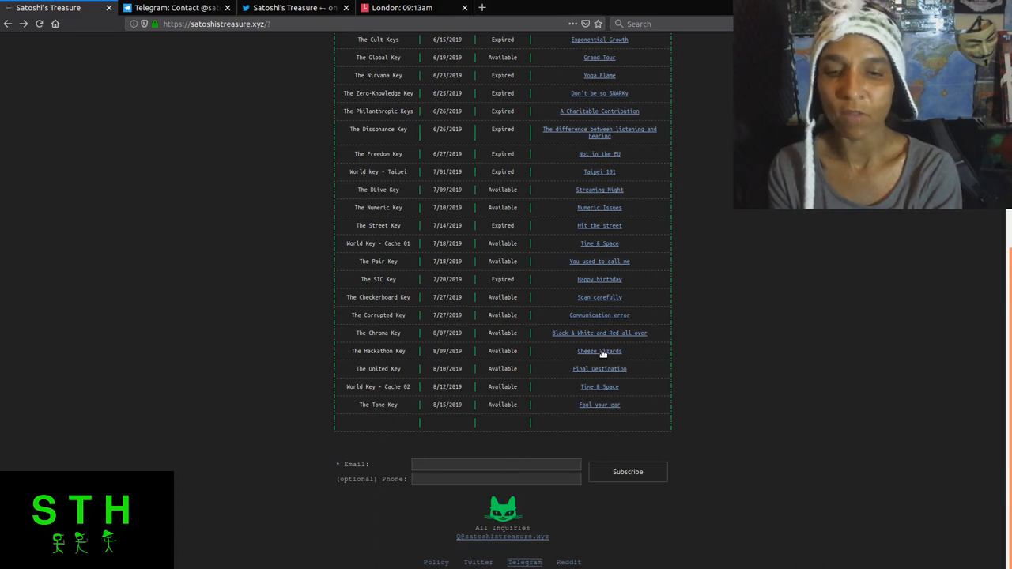
{"action": "mouse_move", "coordinate": [600, 356]}
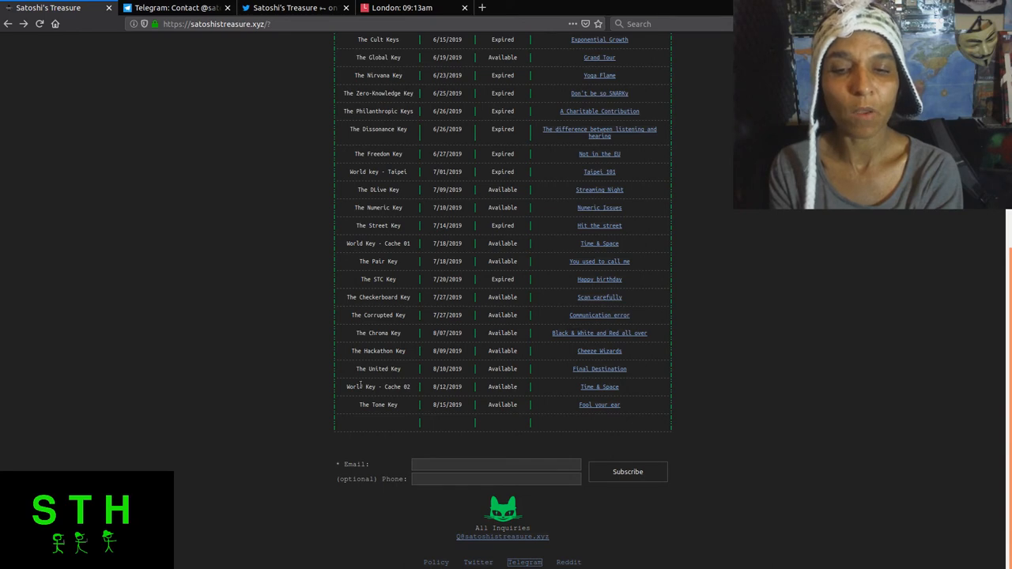
{"action": "mouse_move", "coordinate": [635, 364]}
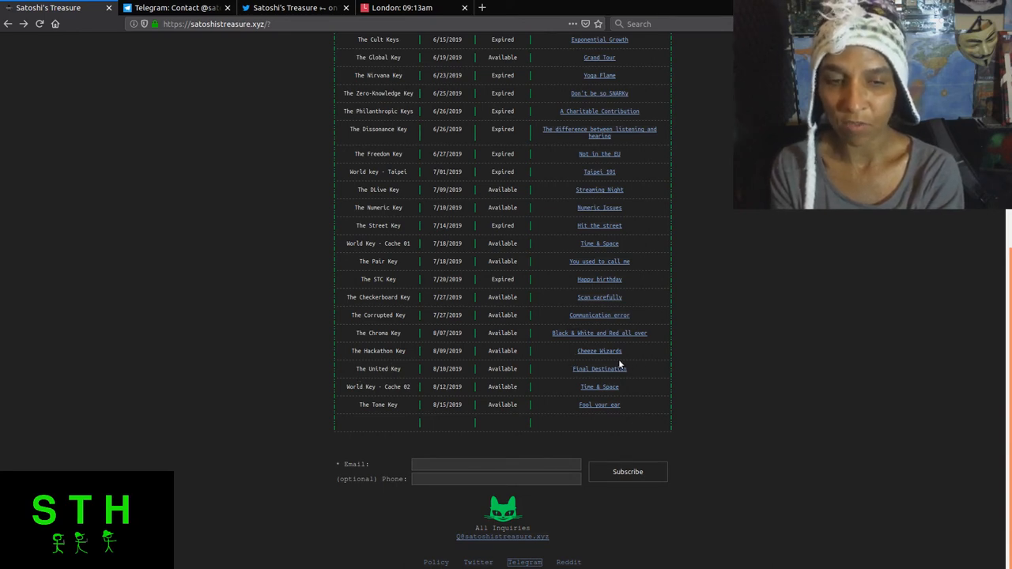
{"action": "mouse_move", "coordinate": [348, 399]}
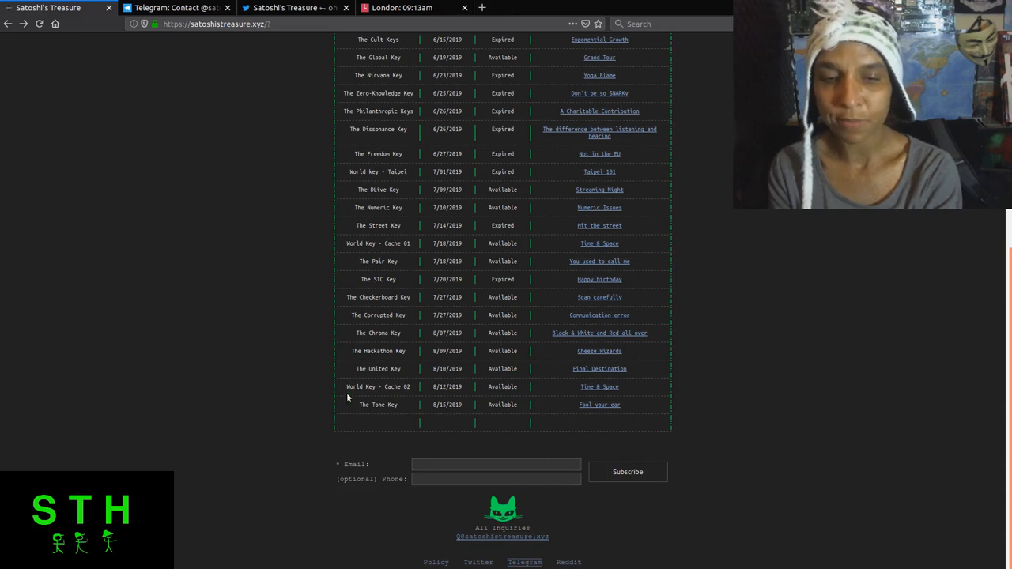
{"action": "mouse_move", "coordinate": [417, 424]}
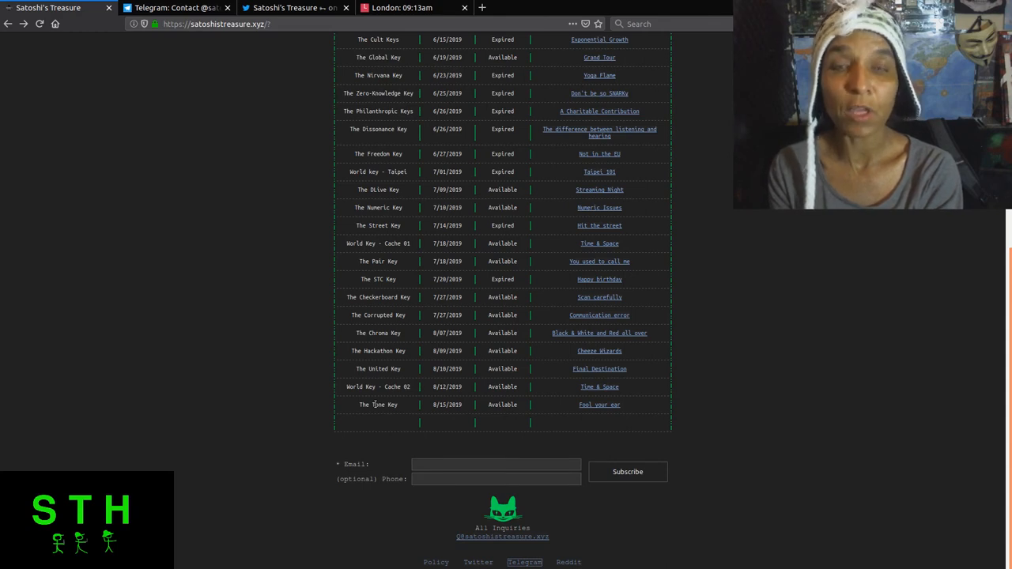
{"action": "mouse_move", "coordinate": [481, 430]}
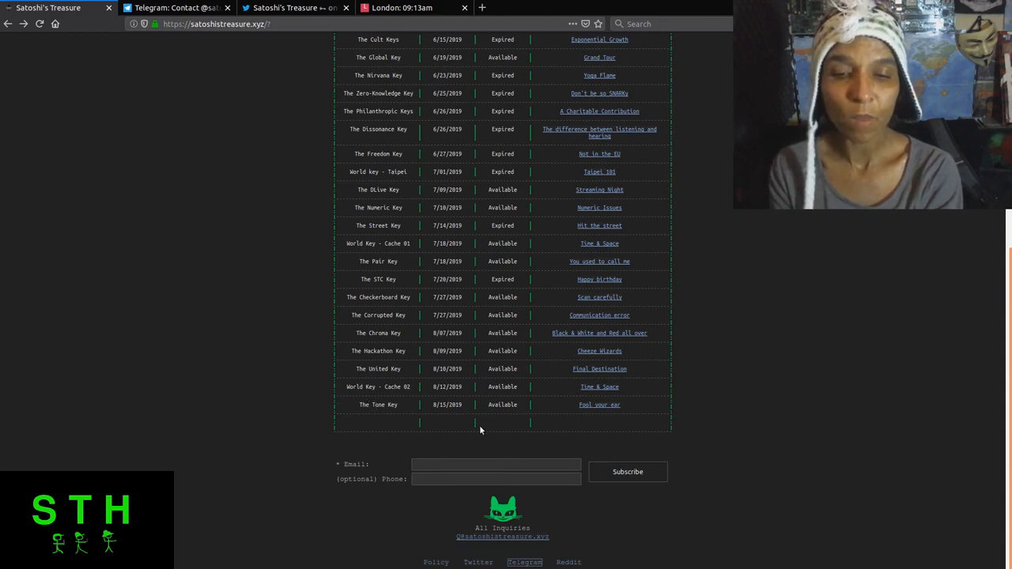
{"action": "mouse_move", "coordinate": [654, 433]}
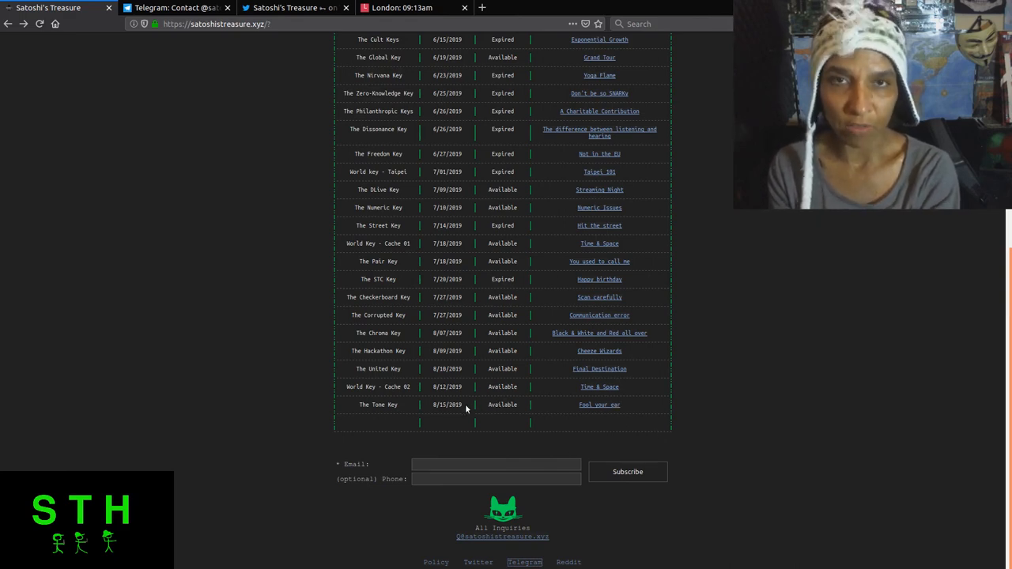
{"action": "scroll", "scroll_direction": "up", "scroll_amount": 3}
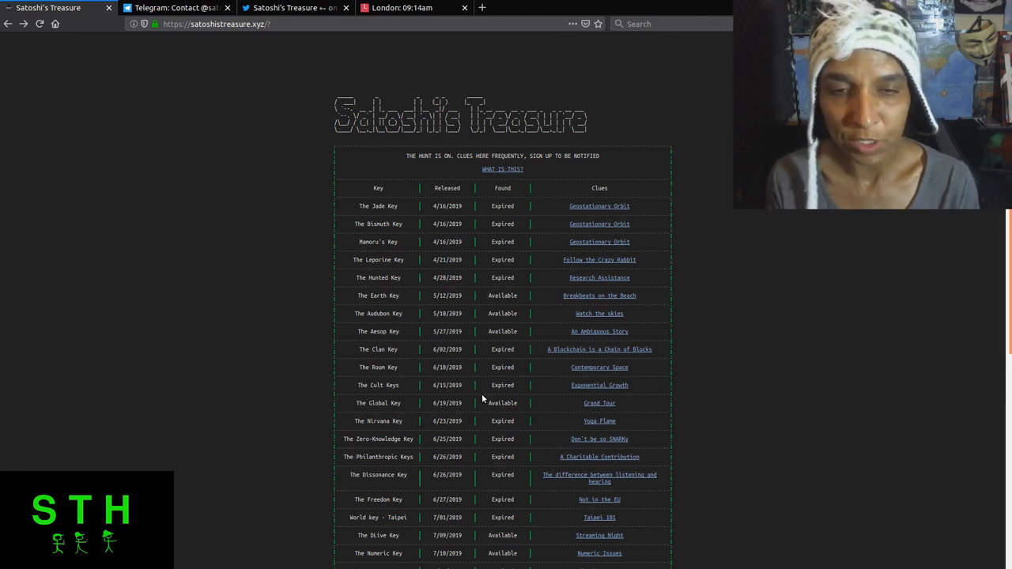
{"action": "scroll", "scroll_direction": "down", "scroll_amount": 3}
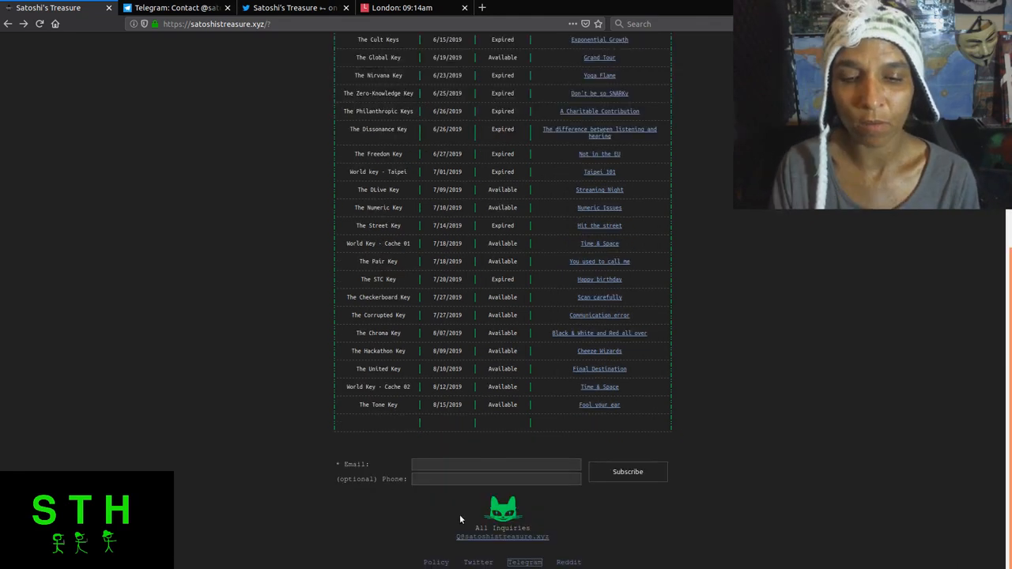